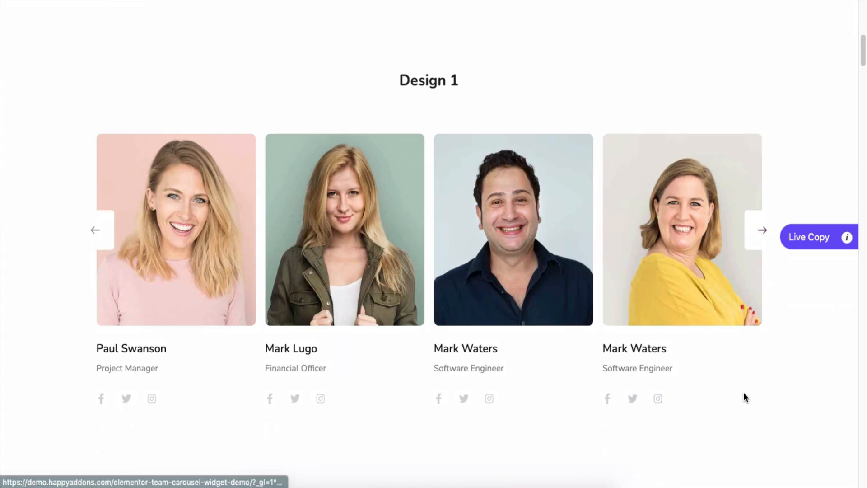
Browse the demo designs, sliding Design 2 forward twice and Design 3 back twice.
{"action": "scroll", "scroll_direction": "down", "scroll_amount": 3}
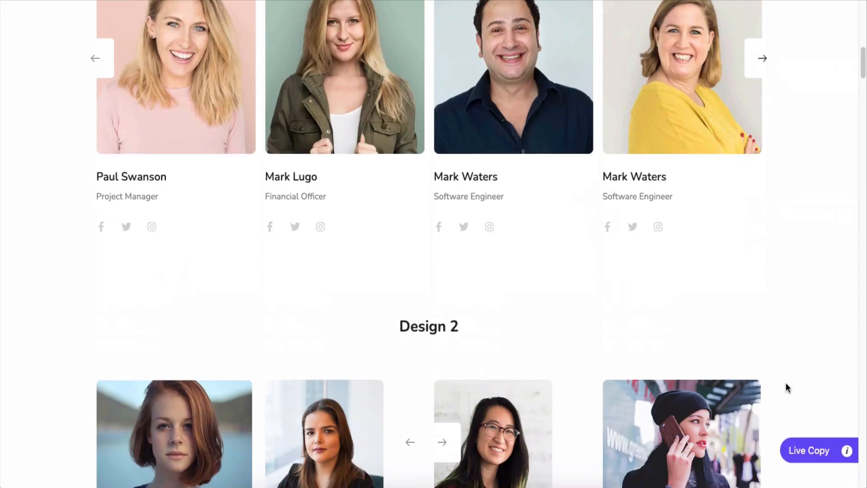
{"action": "scroll", "scroll_direction": "down", "scroll_amount": 3}
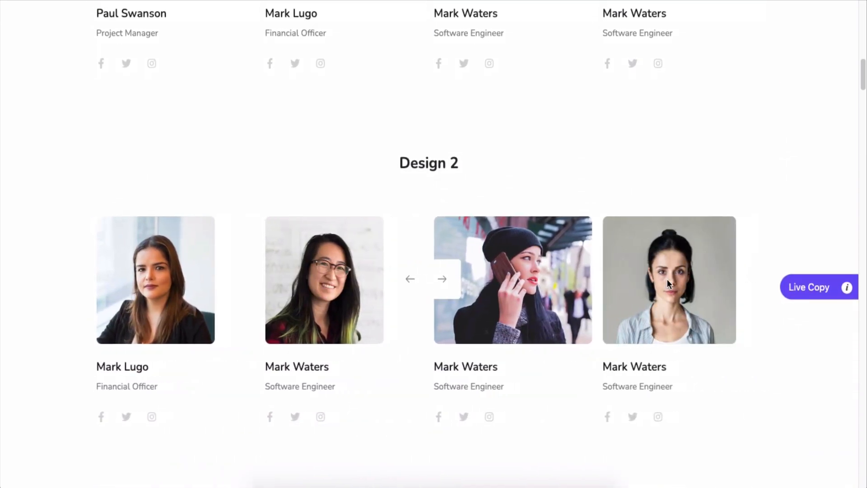
{"action": "left_click", "coordinate": [442, 279]}
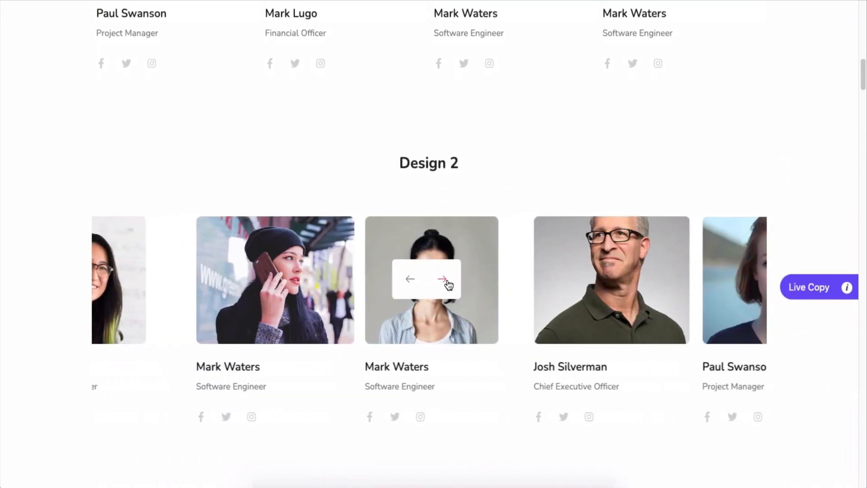
{"action": "left_click", "coordinate": [447, 278]}
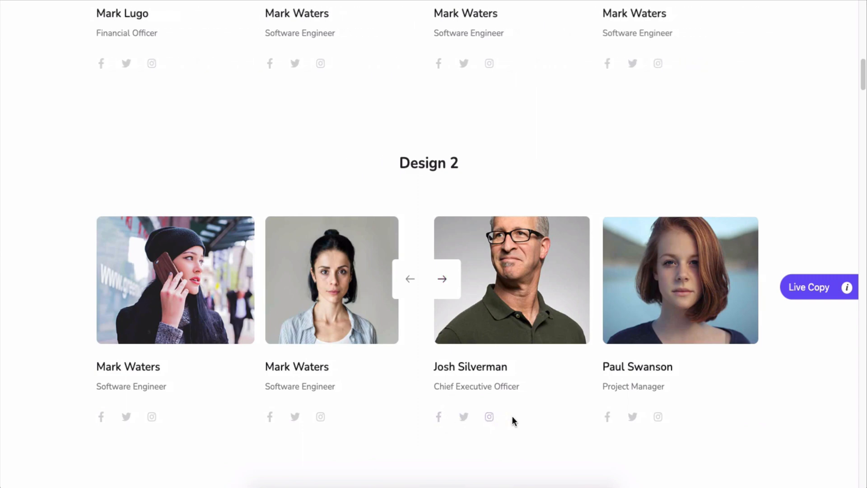
{"action": "scroll", "scroll_direction": "down", "scroll_amount": 3}
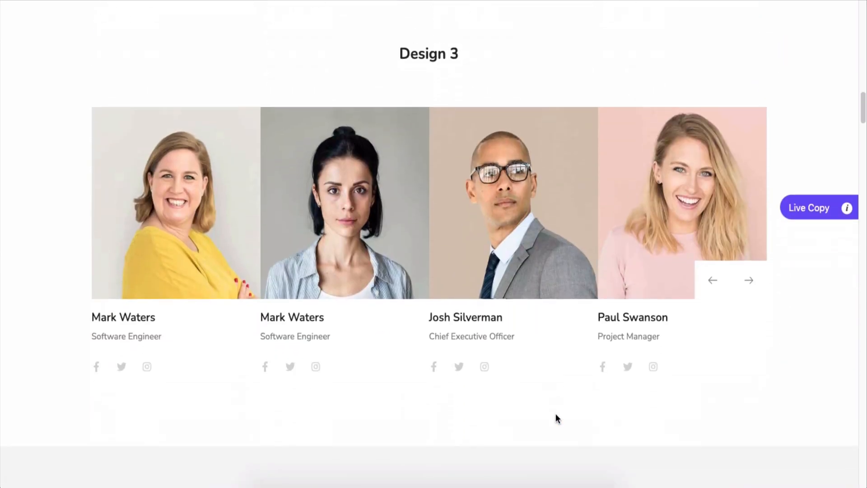
{"action": "left_click", "coordinate": [713, 275]}
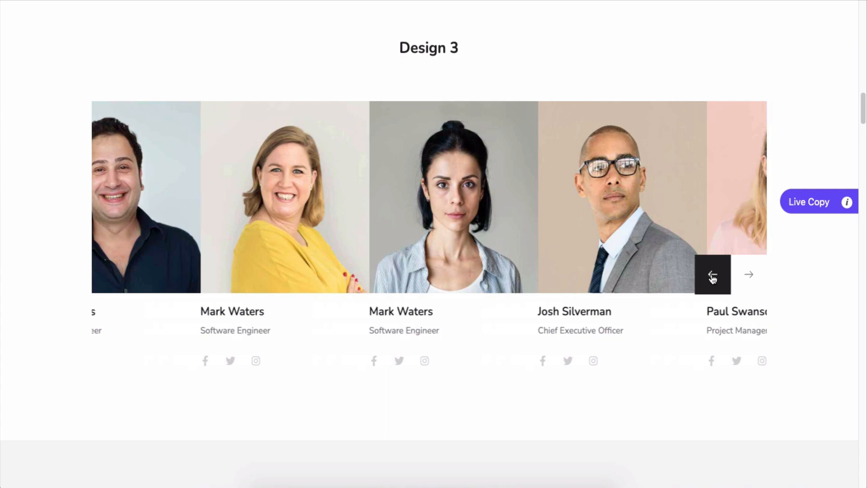
{"action": "left_click", "coordinate": [713, 273]}
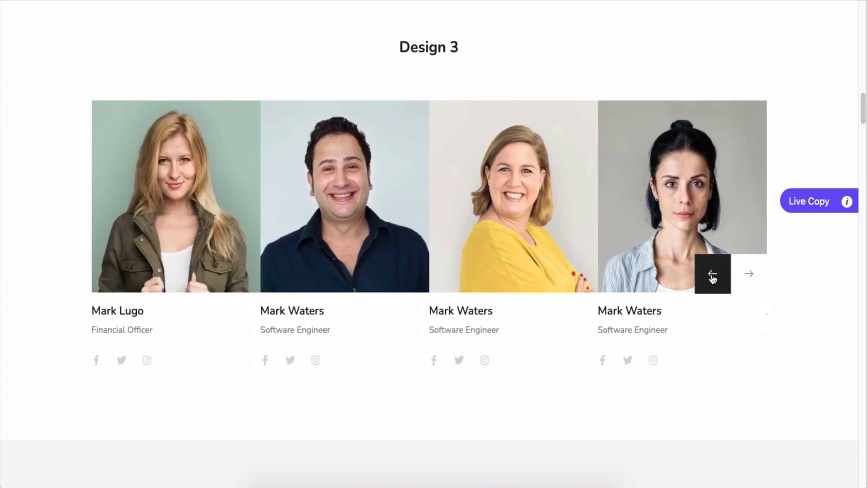
Scroll through the remaining designs and open the Team Carousel page in the editor.
{"action": "scroll", "scroll_direction": "down", "scroll_amount": 3}
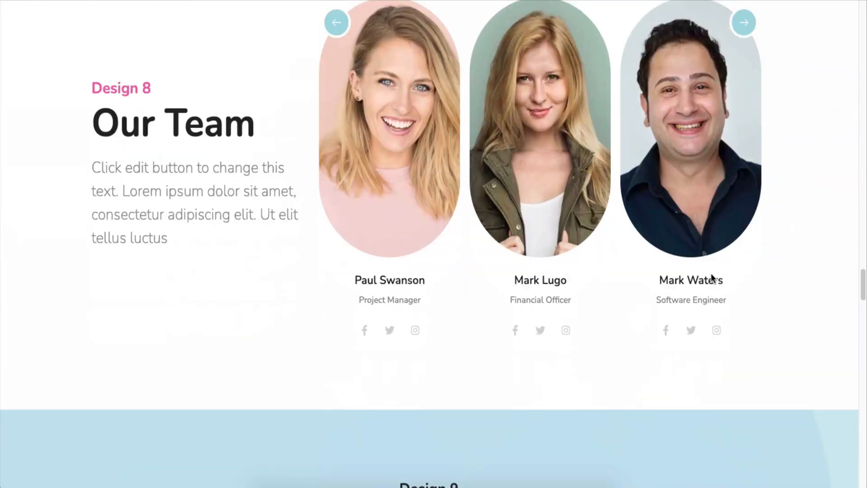
{"action": "scroll", "scroll_direction": "down", "scroll_amount": 3}
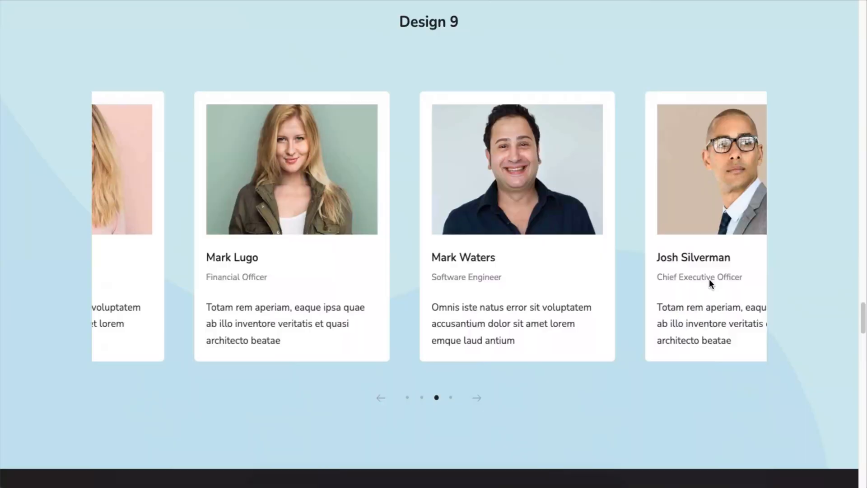
{"action": "scroll", "scroll_direction": "down", "scroll_amount": 3}
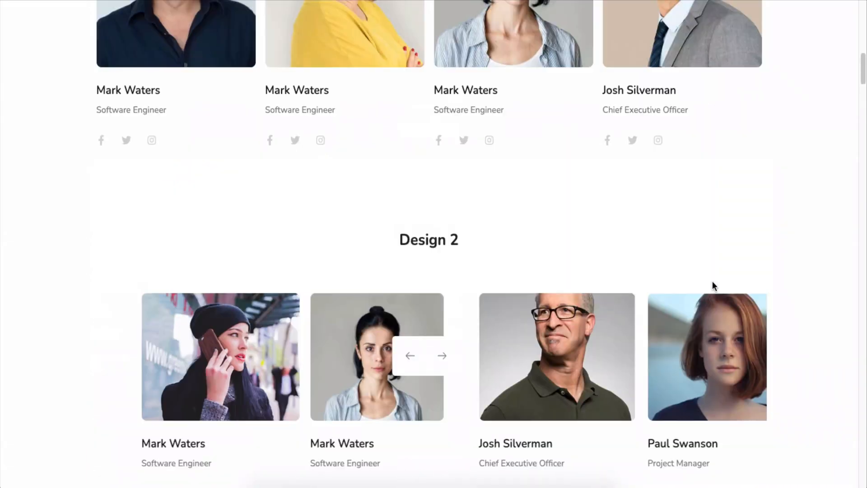
{"action": "scroll", "scroll_direction": "up", "scroll_amount": 3}
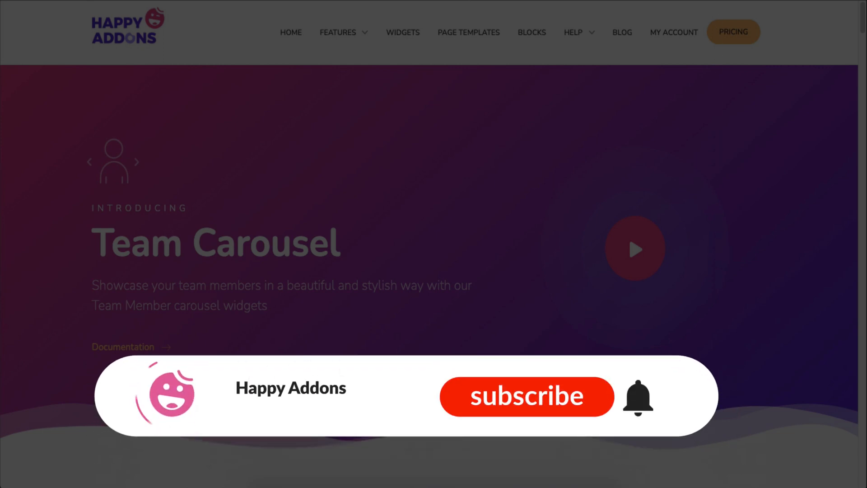
{"action": "left_click", "coordinate": [526, 397]}
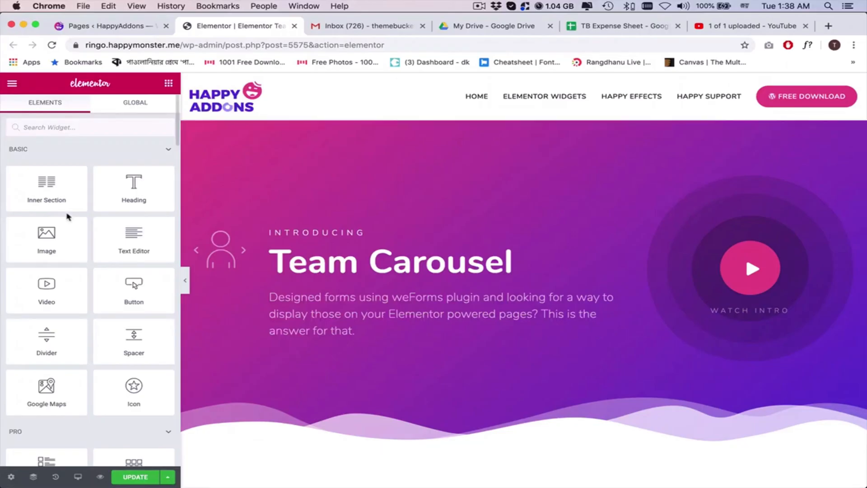
Scroll the Elements panel to find the Team Carousel widget and place it under Design 1.
{"action": "scroll", "scroll_direction": "down", "scroll_amount": 3}
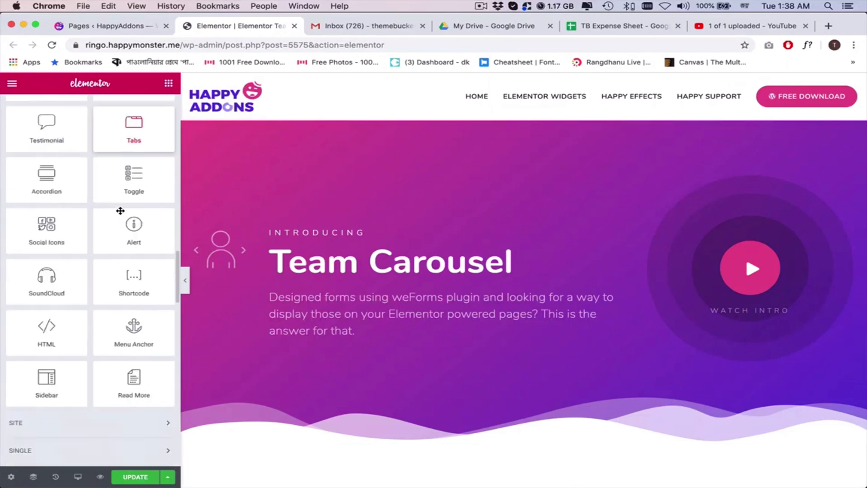
{"action": "scroll", "scroll_direction": "down", "scroll_amount": 3}
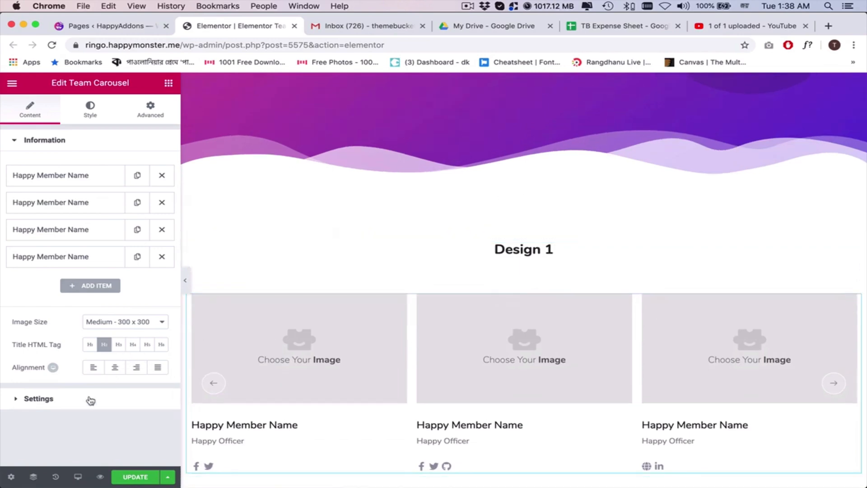
Set Slides To Show to 4 Slides and begin choosing the first member's photo.
{"action": "left_click", "coordinate": [39, 399]}
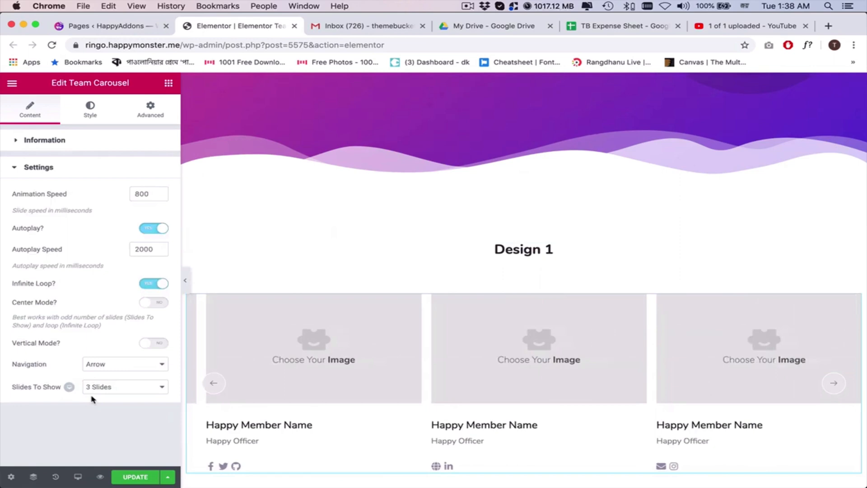
{"action": "scroll", "scroll_direction": "down", "scroll_amount": 3}
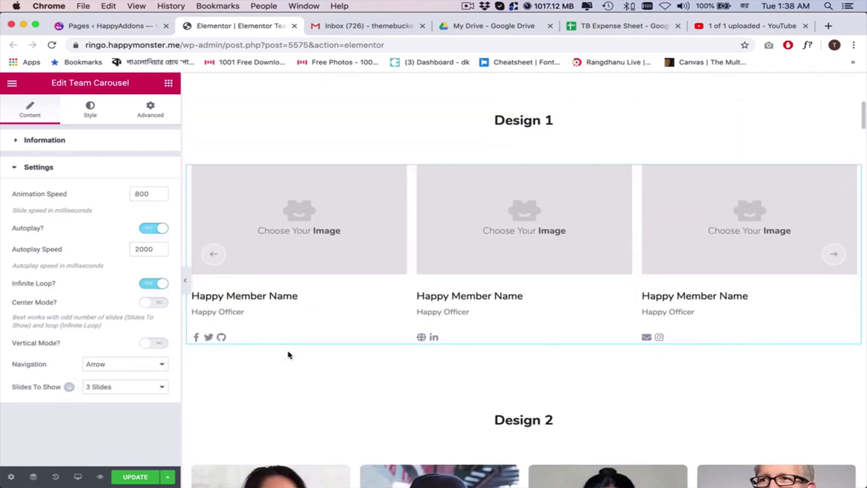
{"action": "left_click", "coordinate": [125, 386]}
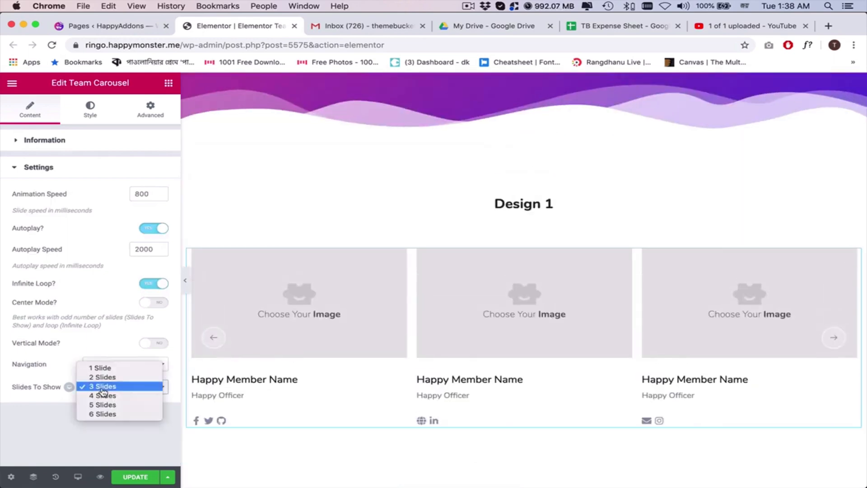
{"action": "left_click", "coordinate": [104, 386]}
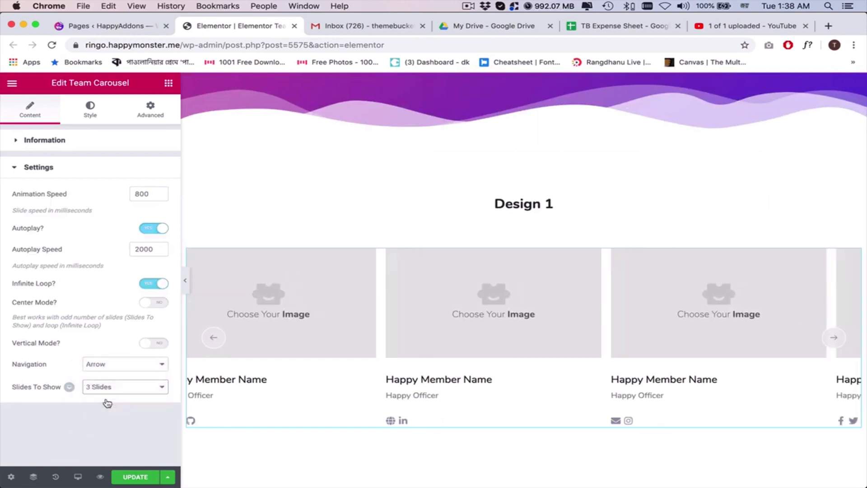
{"action": "left_click", "coordinate": [125, 387]}
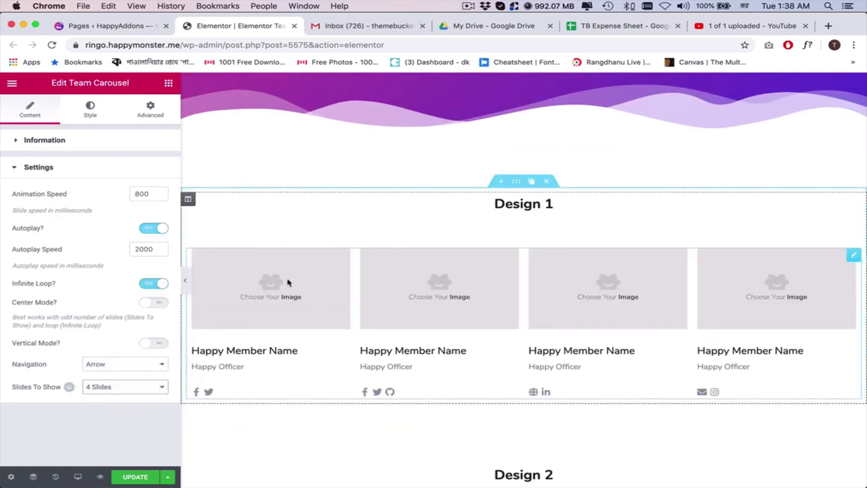
{"action": "left_click", "coordinate": [45, 140]}
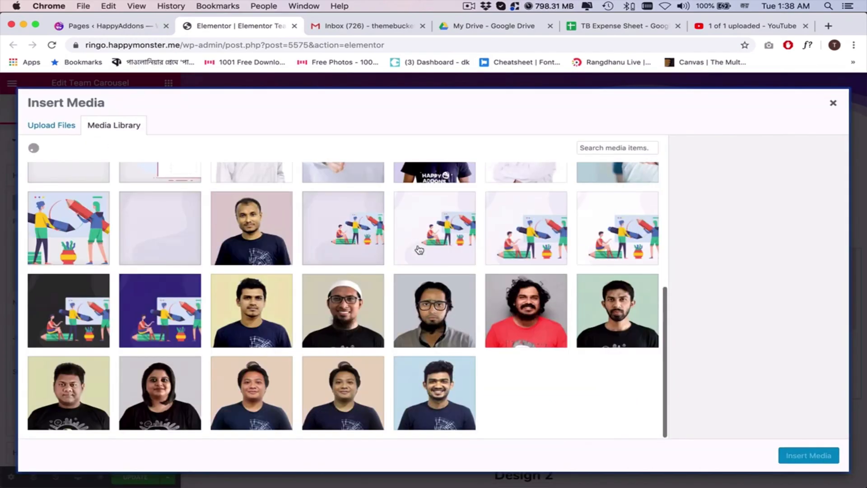
Give the first member a man's portrait, the name 'John Watson' and a job title.
{"action": "scroll", "scroll_direction": "down", "scroll_amount": 3}
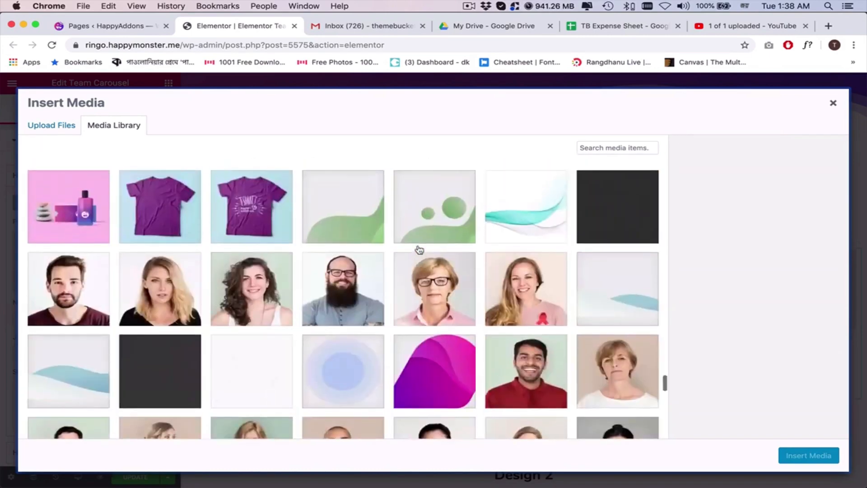
{"action": "left_click", "coordinate": [69, 327]}
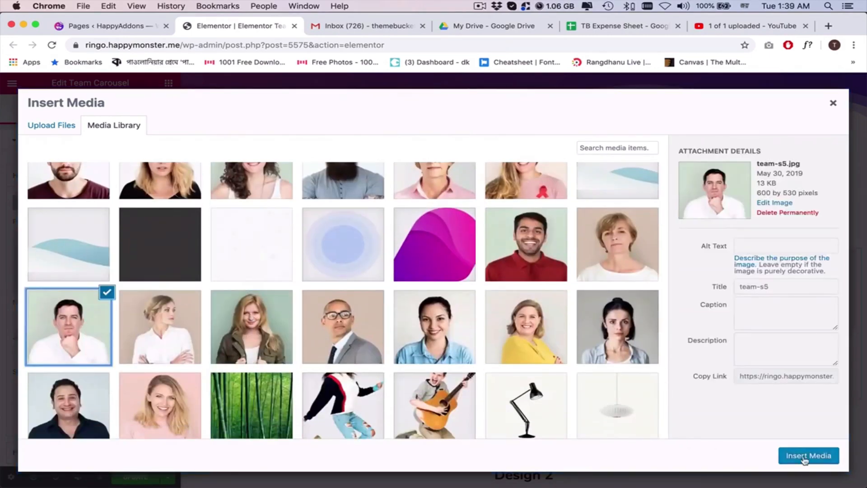
{"action": "left_click", "coordinate": [808, 456]}
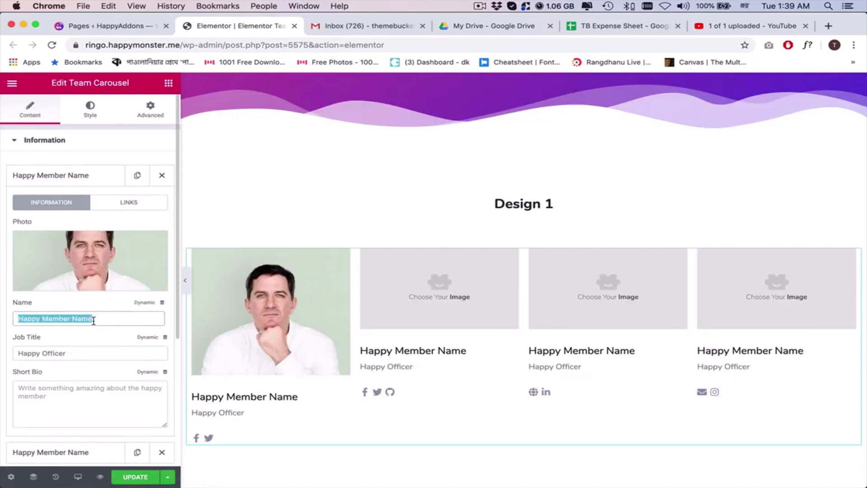
{"action": "type", "text": "John Watson"}
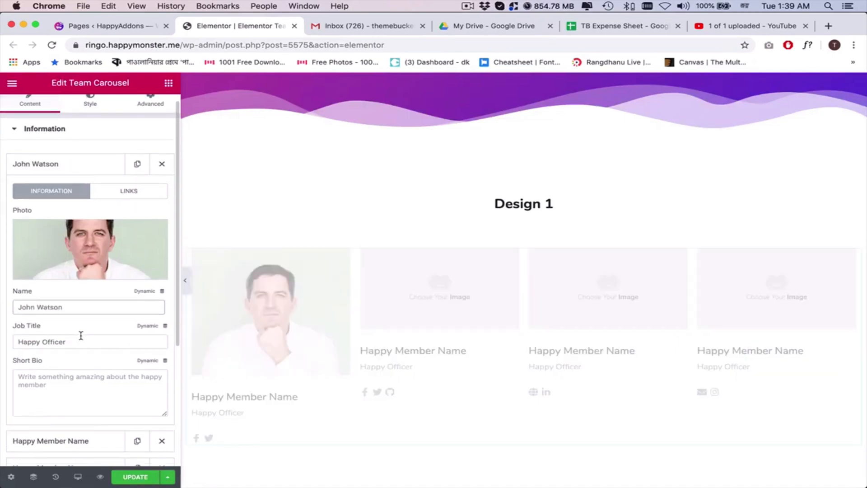
{"action": "left_click", "coordinate": [50, 441]}
{"action": "type", "text": "Chief"}
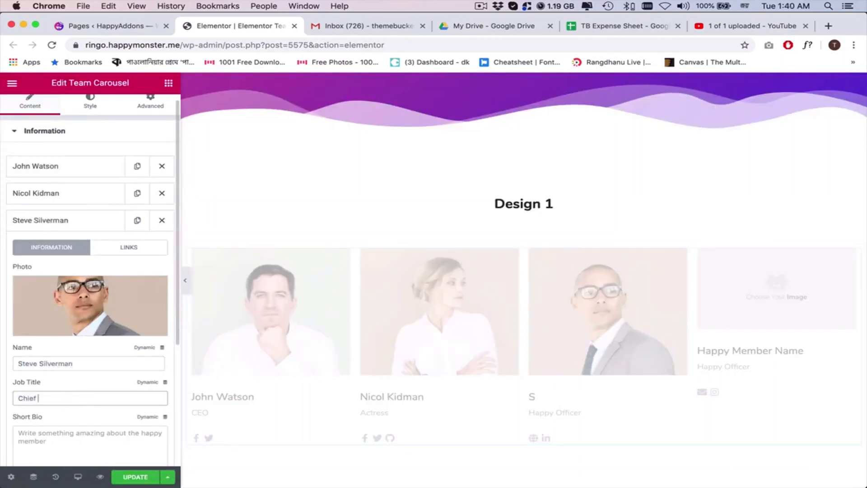
Insert a portrait photo from the media library for Alicia Silverstone.
{"action": "left_click", "coordinate": [89, 305]}
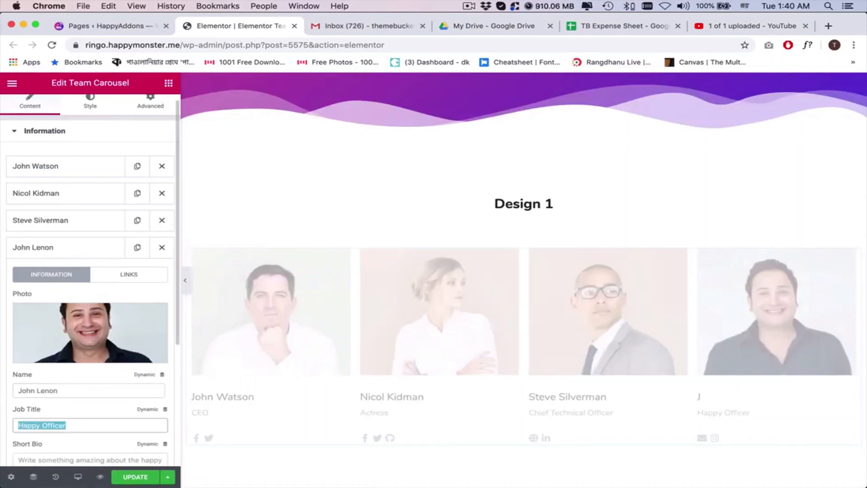
{"action": "left_click", "coordinate": [89, 333]}
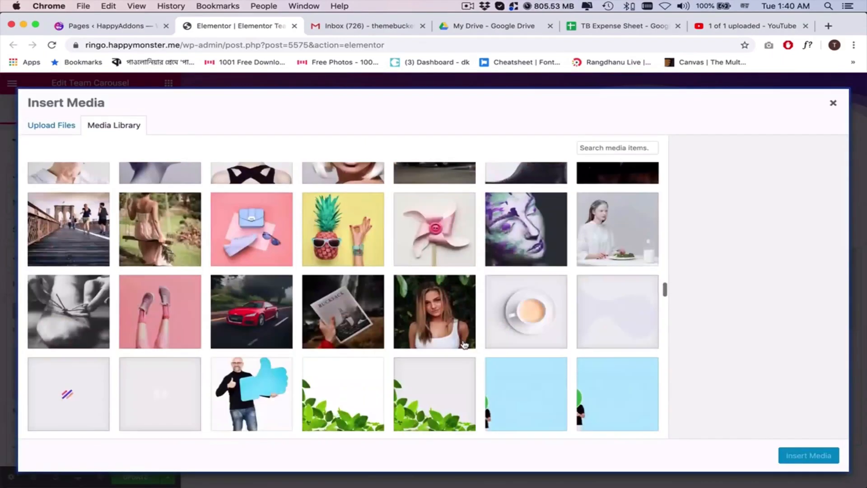
{"action": "left_click", "coordinate": [834, 104]}
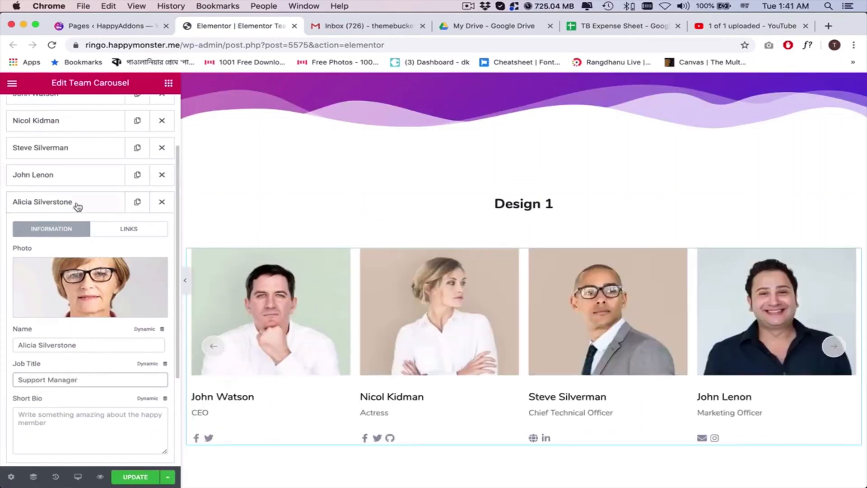
{"action": "left_click", "coordinate": [186, 281]}
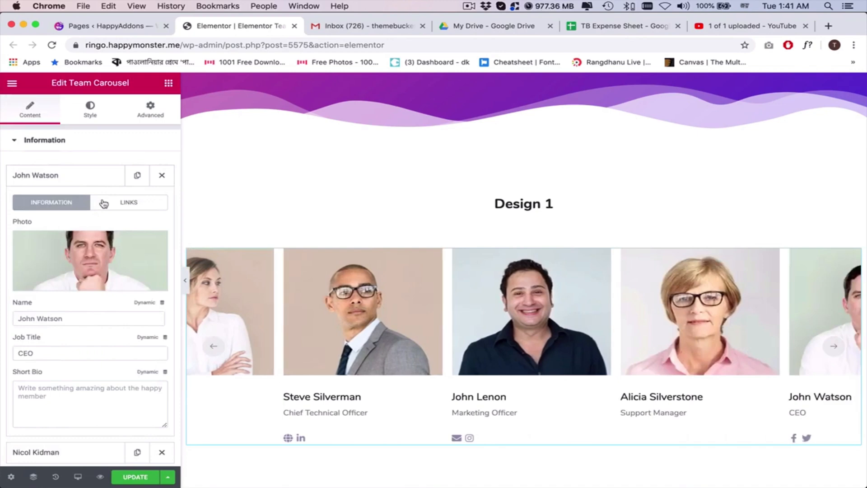
Fill Email, Facebook, Twitter and Instagram links for John Watson, Nicol Kidman and Steve Silverman.
{"action": "left_click", "coordinate": [129, 202]}
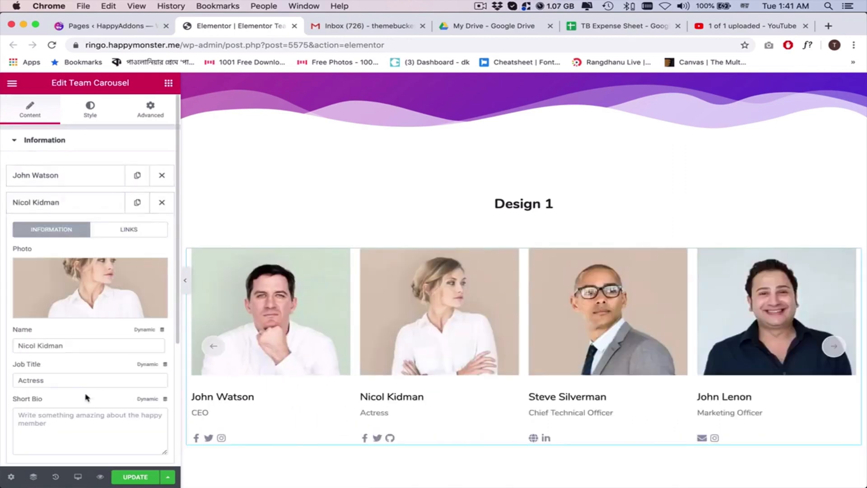
{"action": "left_click", "coordinate": [128, 229]}
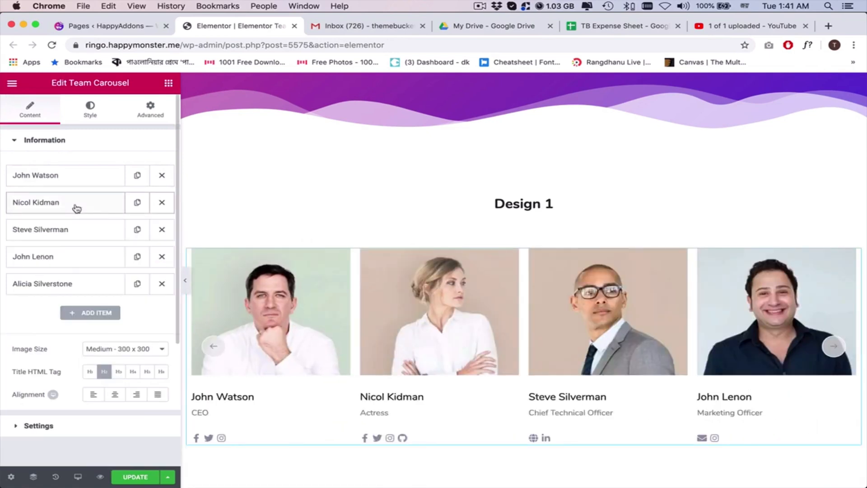
{"action": "left_click", "coordinate": [40, 230]}
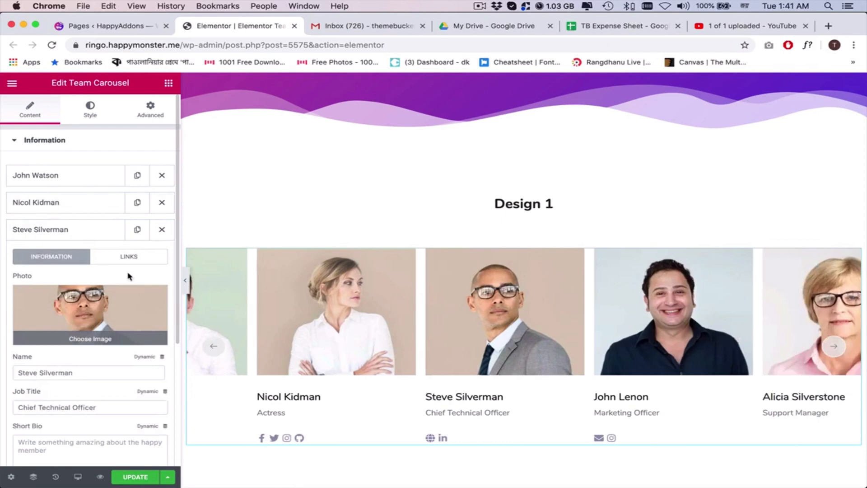
{"action": "left_click", "coordinate": [128, 256]}
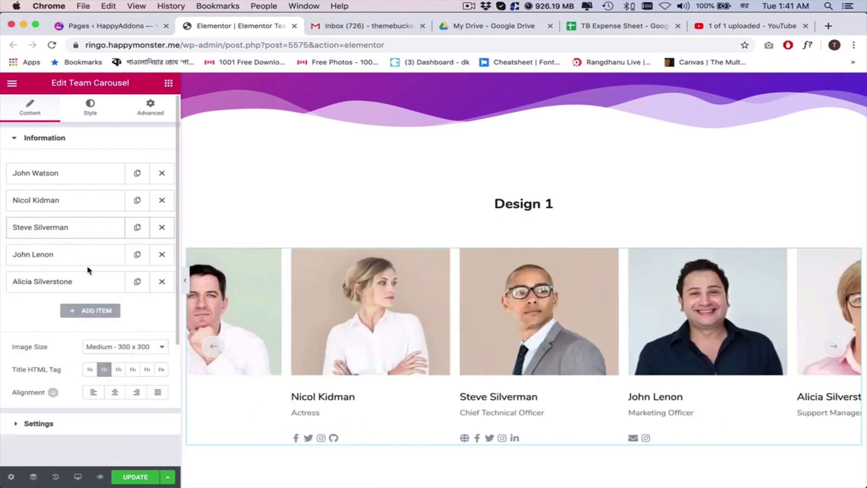
Fill Email, Facebook, Twitter and Instagram links for John Lenon and Alicia Silverstone.
{"action": "left_click", "coordinate": [32, 254]}
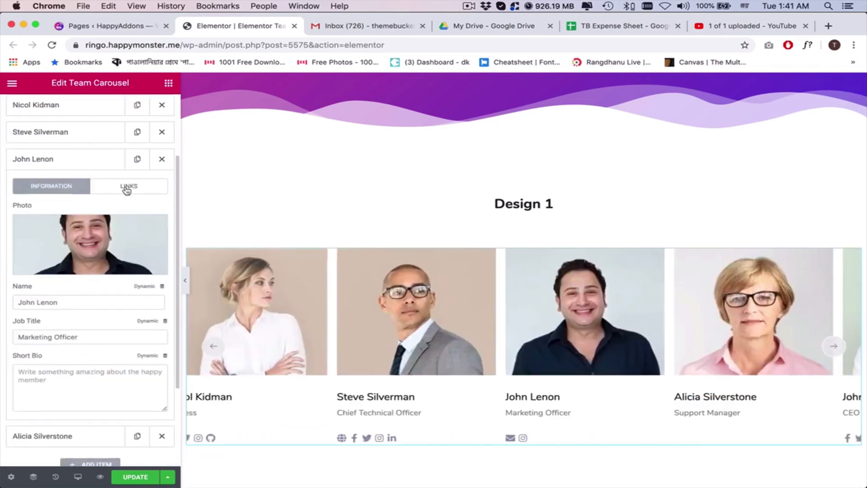
{"action": "left_click", "coordinate": [128, 185]}
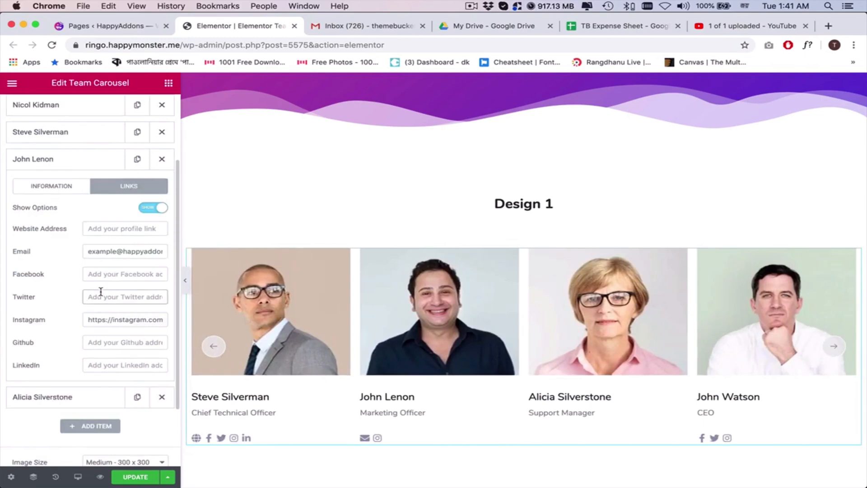
{"action": "left_click", "coordinate": [42, 186]}
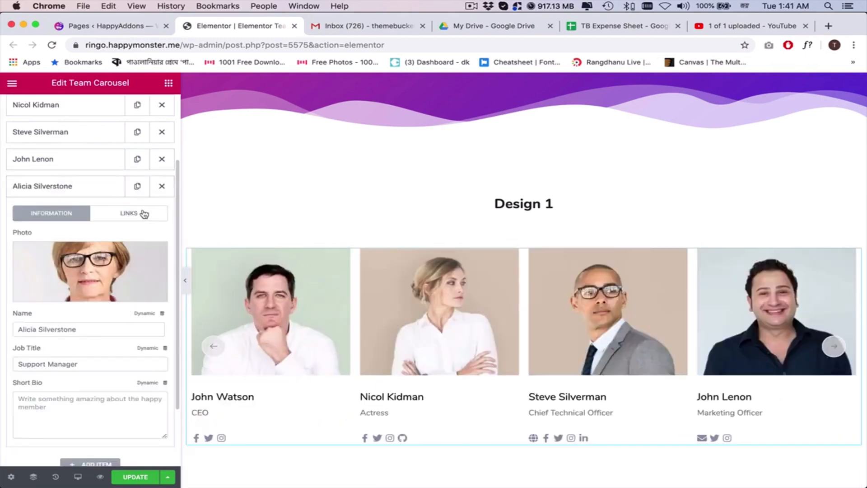
{"action": "left_click", "coordinate": [128, 213]}
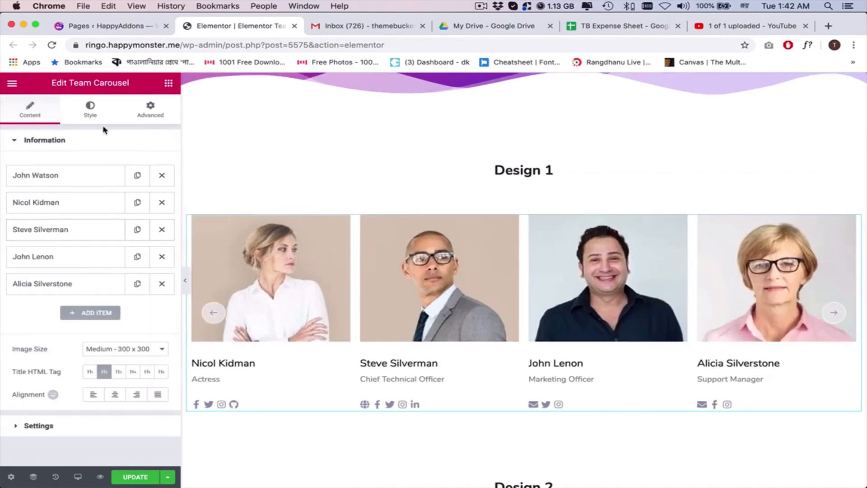
Set the Carousel Item height to 401 and Space Between Items to 16.
{"action": "left_click", "coordinate": [834, 312]}
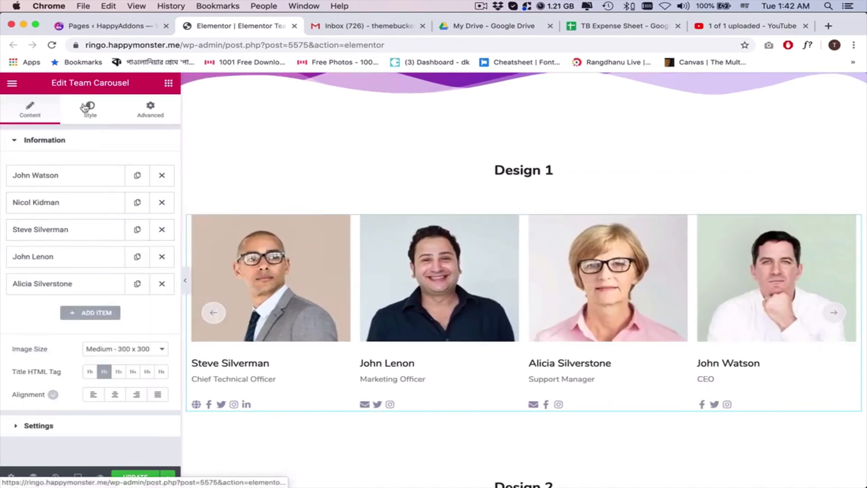
{"action": "left_click", "coordinate": [90, 109]}
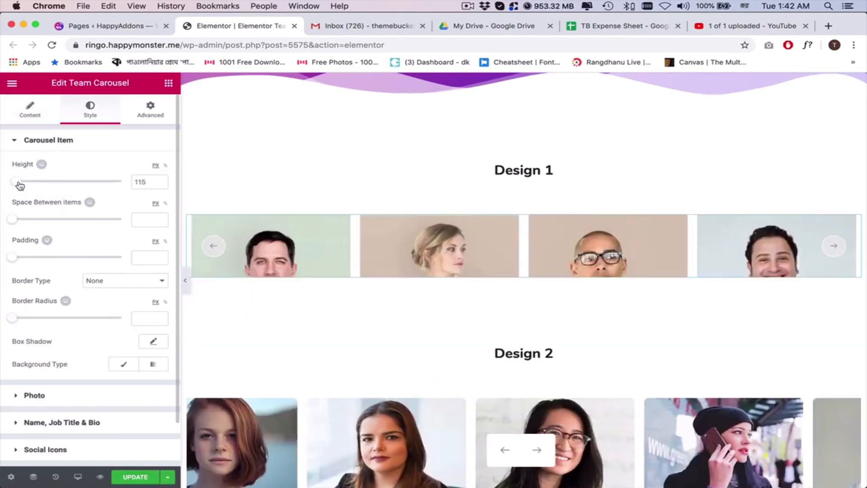
{"action": "left_click_drag", "start_coordinate": [17, 182], "coordinate": [78, 181]}
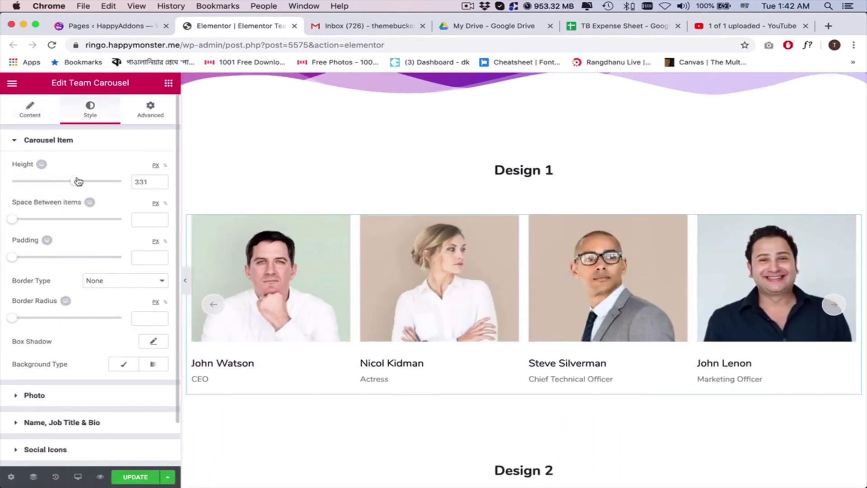
{"action": "left_click_drag", "start_coordinate": [67, 180], "coordinate": [94, 181]}
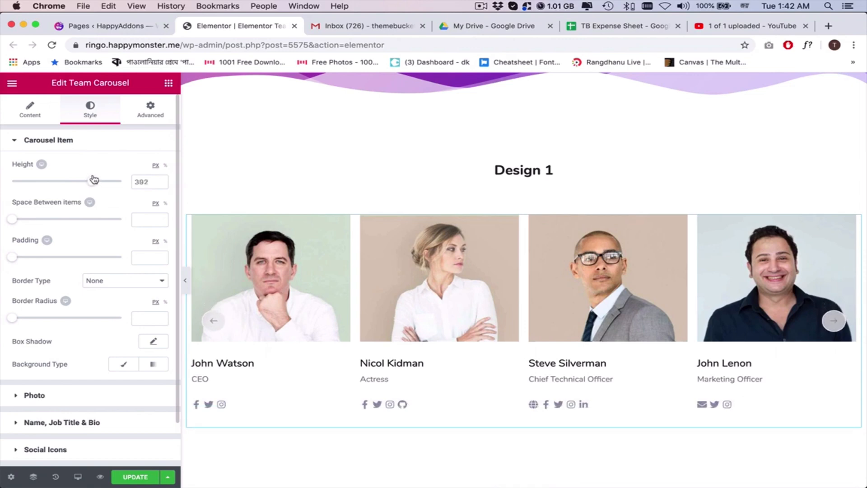
{"action": "left_click_drag", "start_coordinate": [94, 181], "coordinate": [96, 181]}
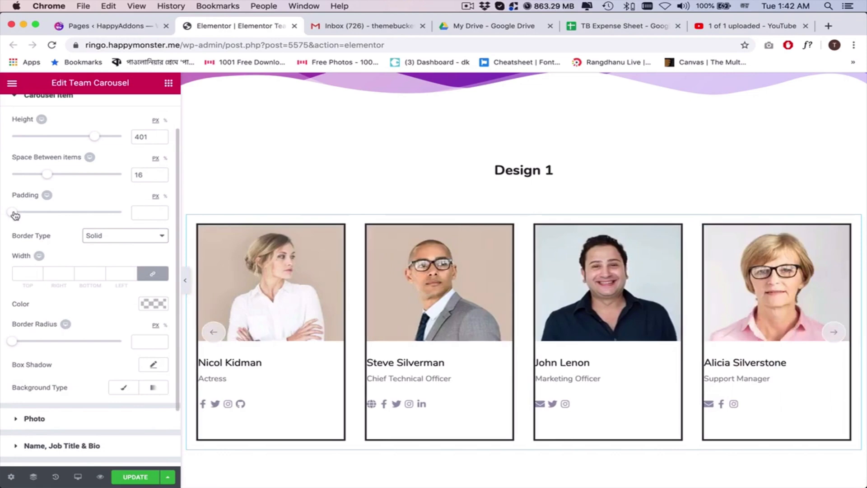
Give each card 19 padding and a Solid border type.
{"action": "left_click_drag", "start_coordinate": [12, 212], "coordinate": [38, 212]}
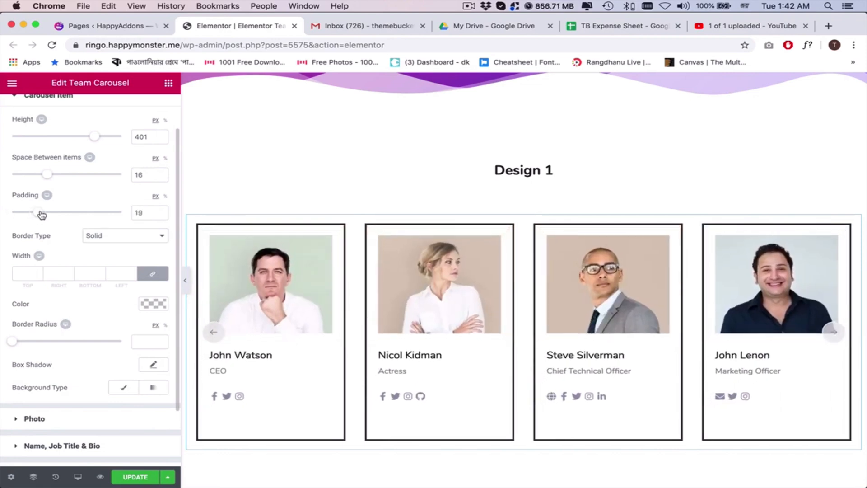
{"action": "left_click", "coordinate": [834, 332]}
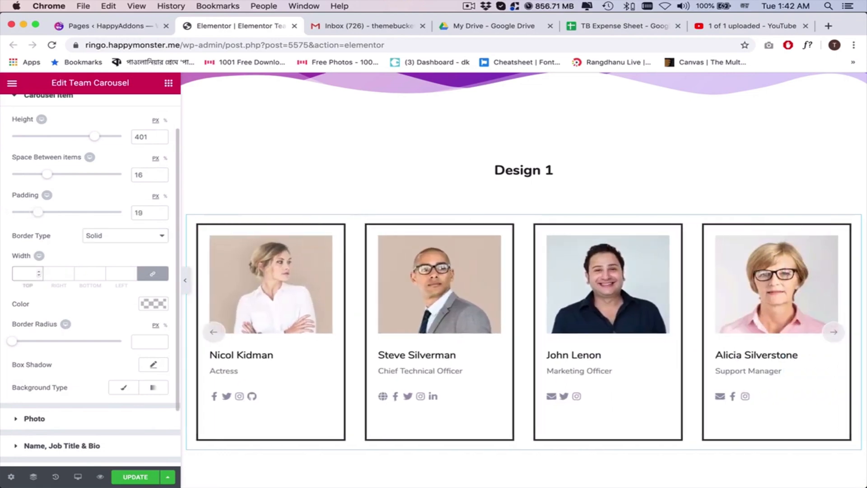
{"action": "left_click", "coordinate": [153, 303]}
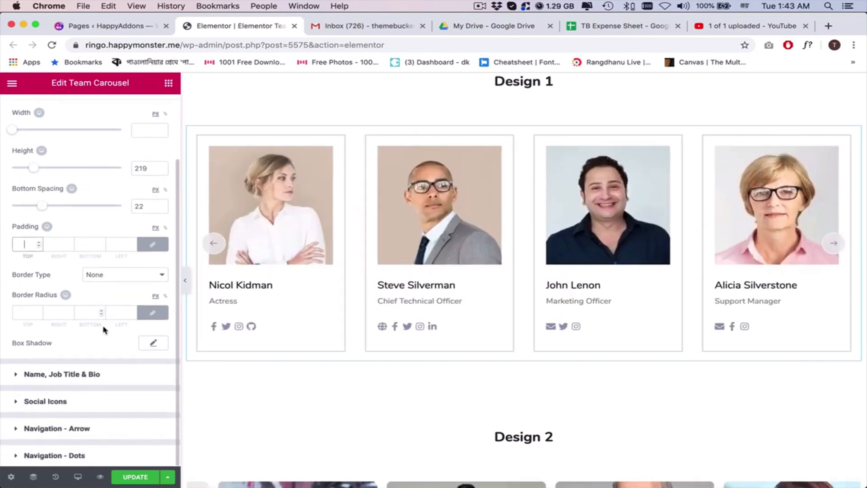
Set photo Height 219 and Bottom Spacing 22, and increase the Name typography size.
{"action": "left_click", "coordinate": [833, 243]}
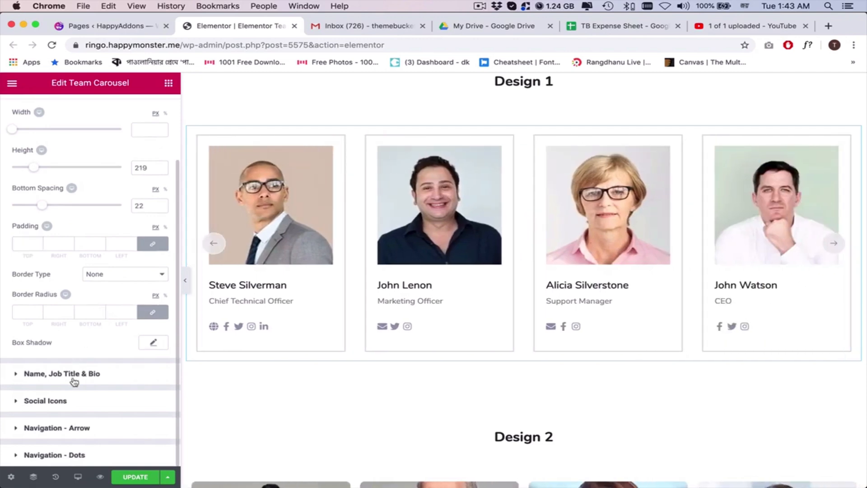
{"action": "left_click", "coordinate": [62, 374]}
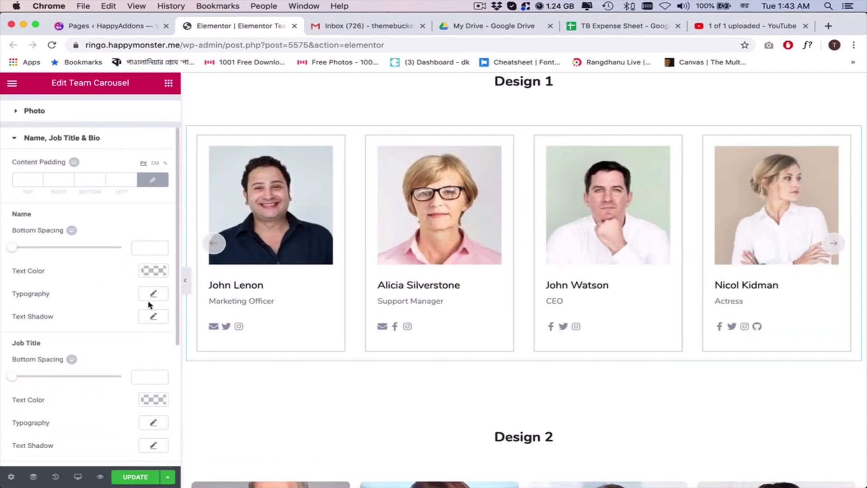
{"action": "left_click", "coordinate": [152, 293]}
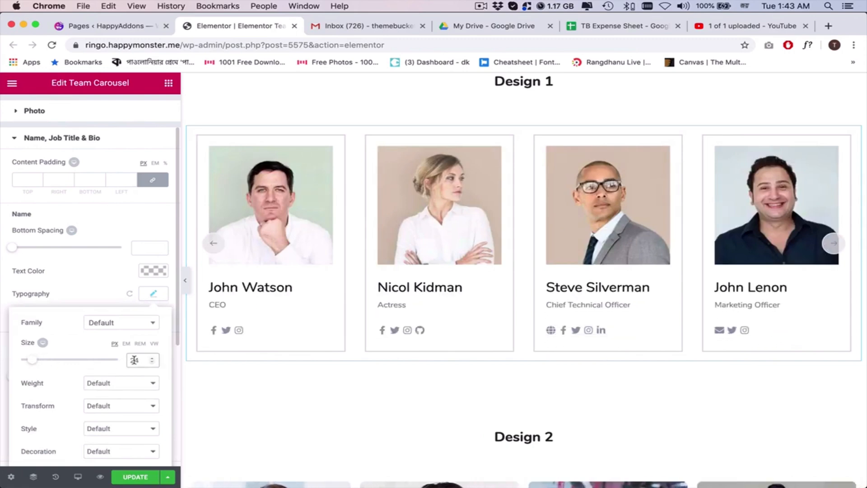
{"action": "left_click", "coordinate": [153, 293]}
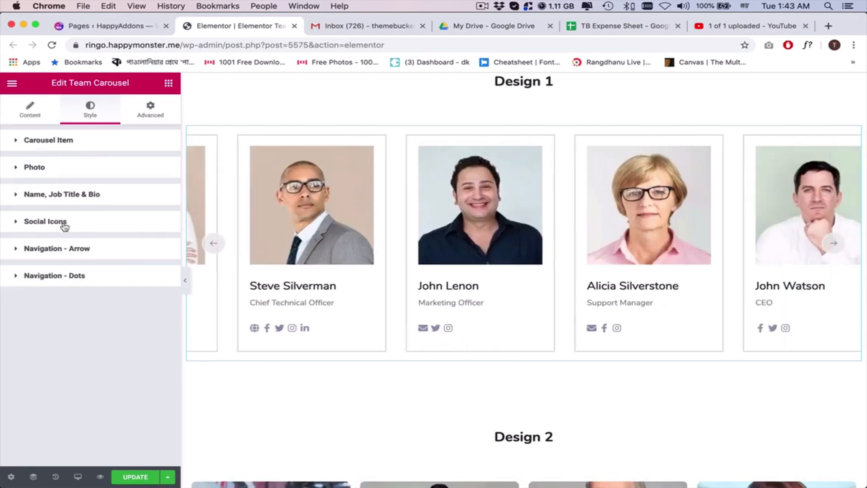
Set the Navigation - Arrow Hover Background Color to purple.
{"action": "left_click", "coordinate": [57, 248]}
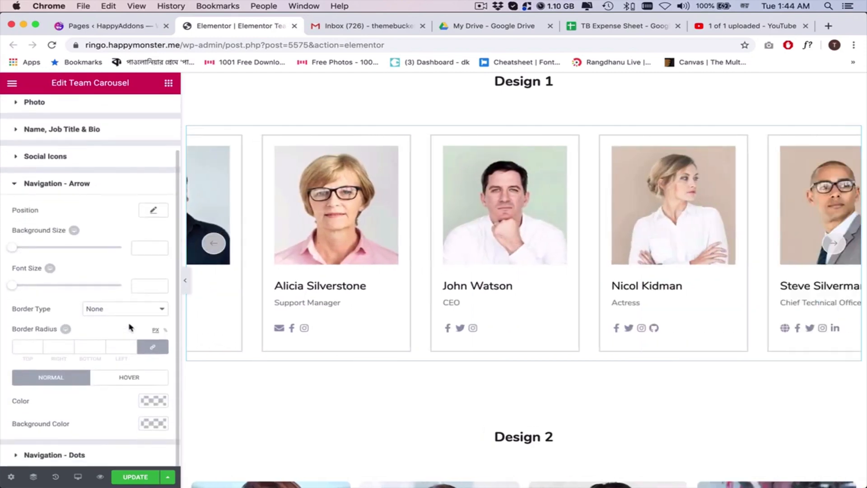
{"action": "left_click", "coordinate": [153, 401]}
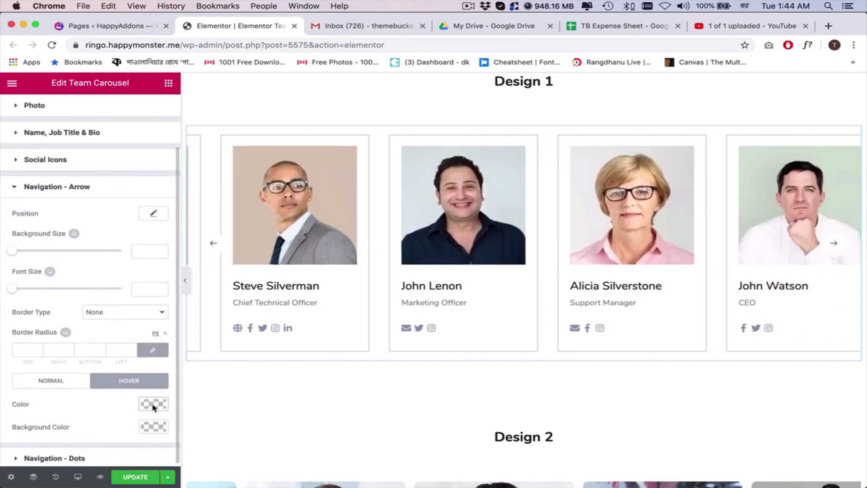
{"action": "left_click", "coordinate": [153, 404]}
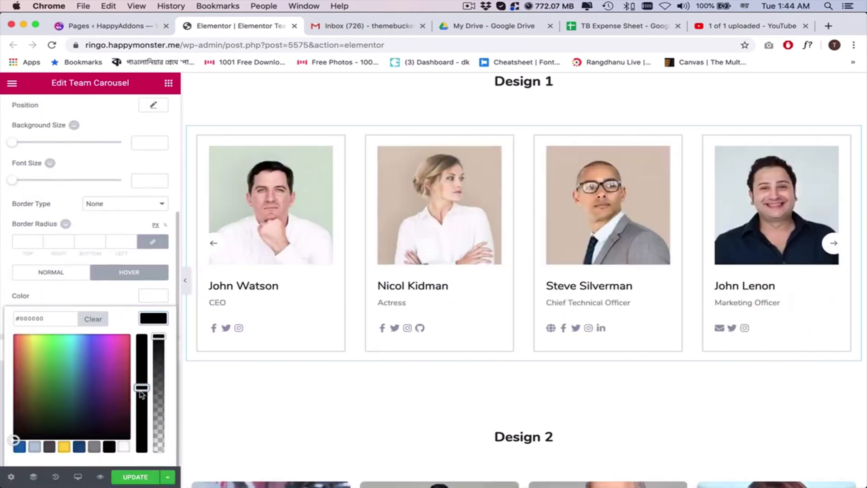
{"action": "left_click", "coordinate": [159, 340]}
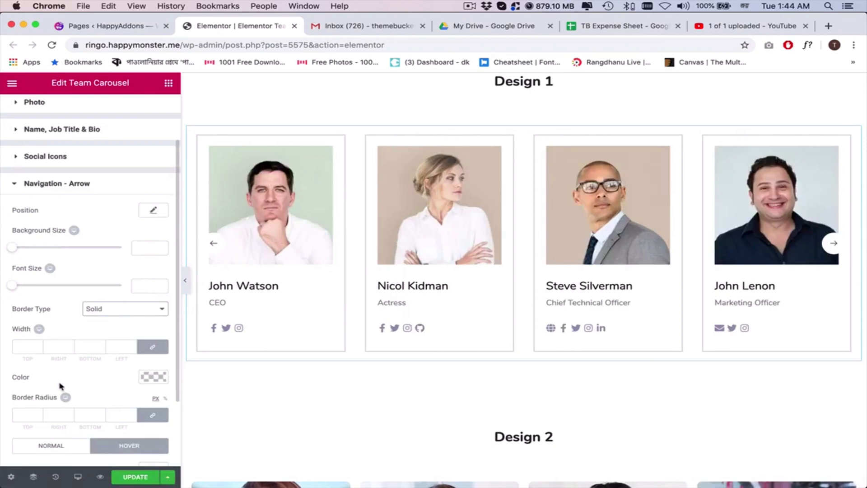
{"action": "left_click", "coordinate": [214, 244]}
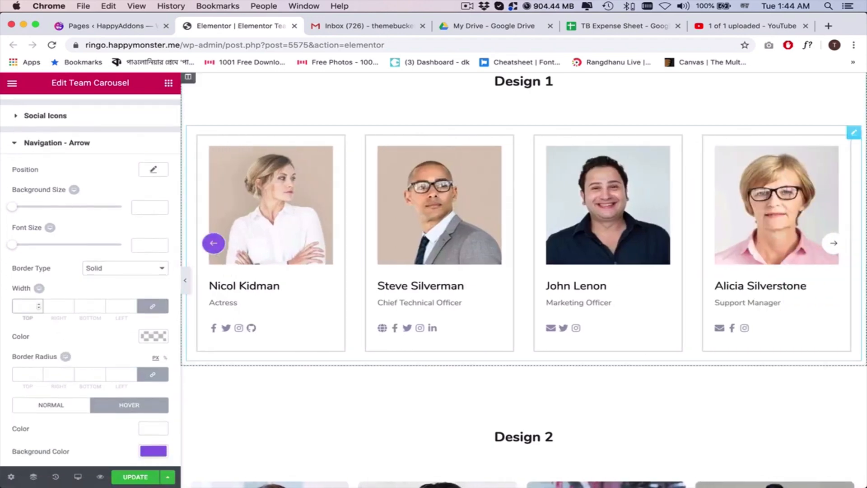
{"action": "left_click", "coordinate": [214, 243]}
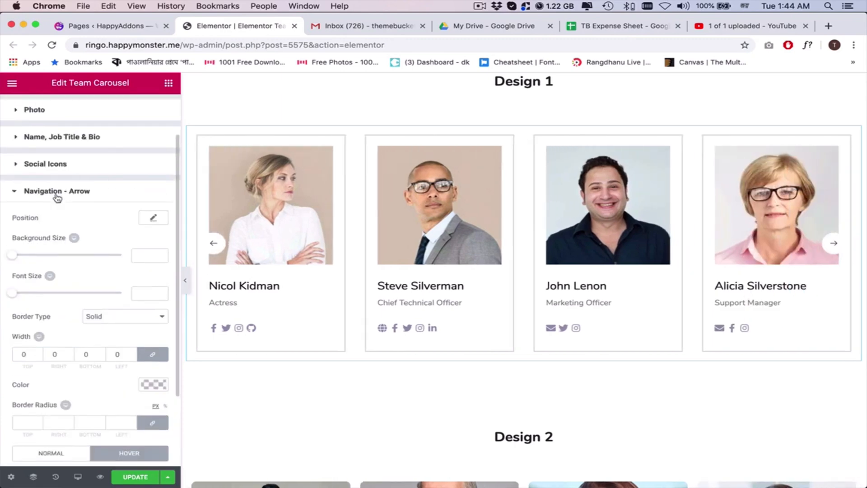
{"action": "left_click", "coordinate": [57, 191]}
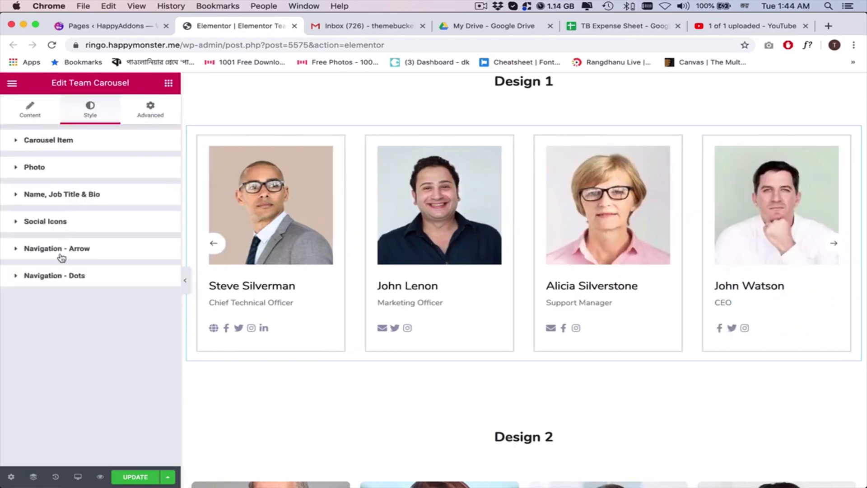
Enable Sync Position with Center alignment, adjust arrow offsets, and set Border Radius 4.
{"action": "left_click", "coordinate": [57, 248]}
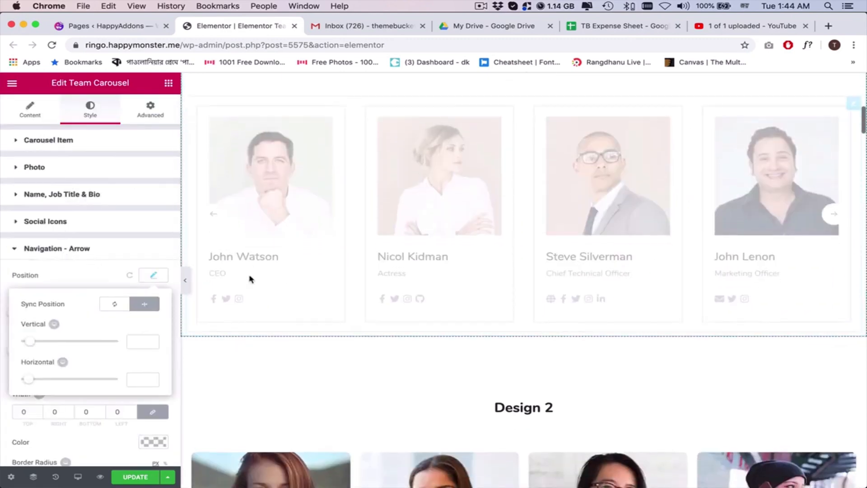
{"action": "left_click", "coordinate": [833, 209]}
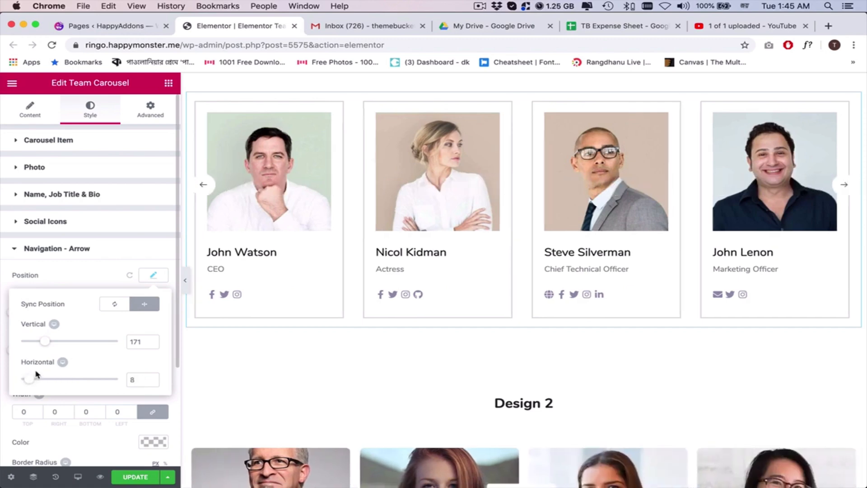
{"action": "left_click", "coordinate": [115, 304]}
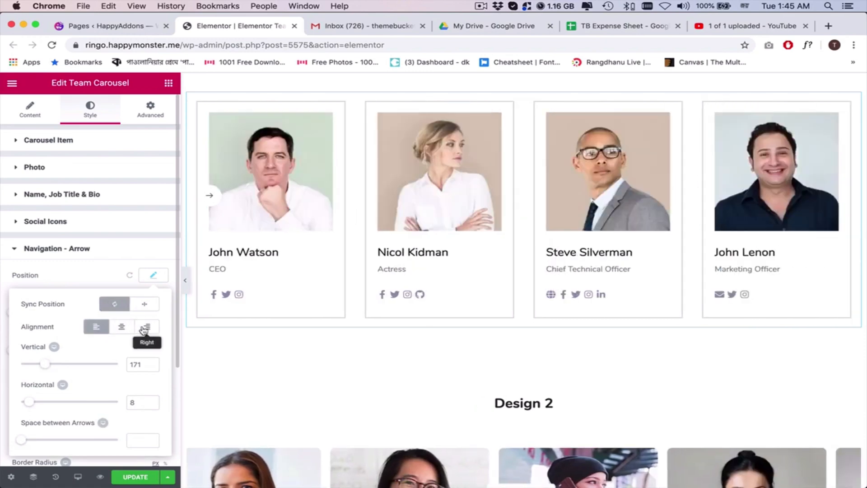
{"action": "left_click", "coordinate": [121, 326]}
{"action": "type", "text": "558"}
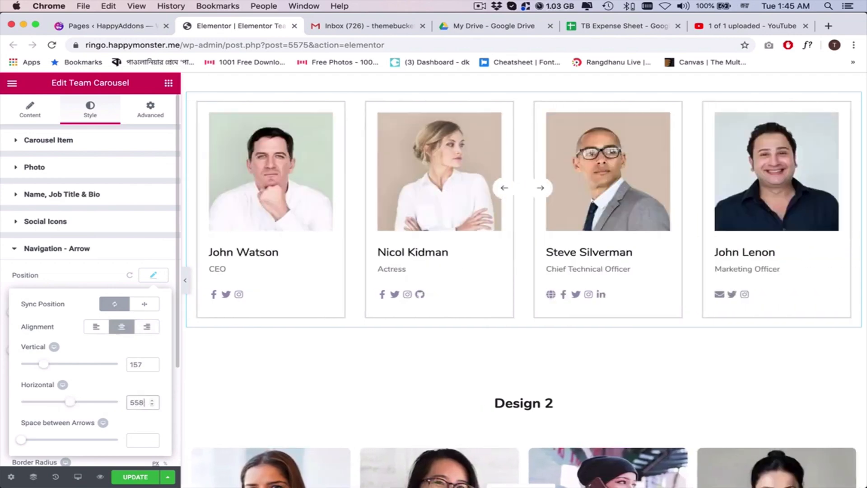
{"action": "left_click", "coordinate": [543, 187]}
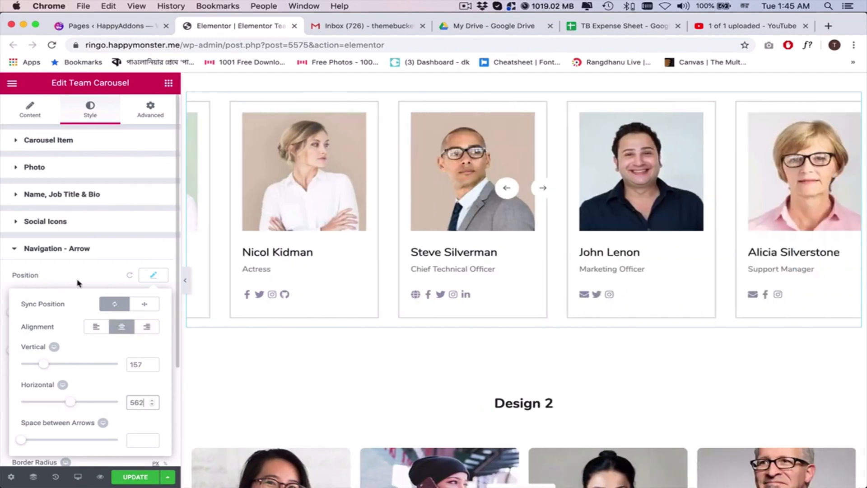
{"action": "left_click", "coordinate": [153, 275]}
{"action": "type", "text": "4"}
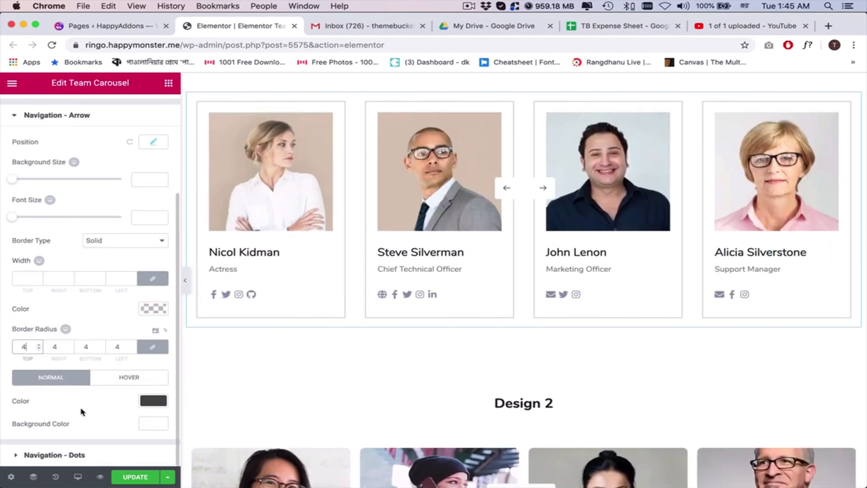
{"action": "left_click", "coordinate": [544, 188]}
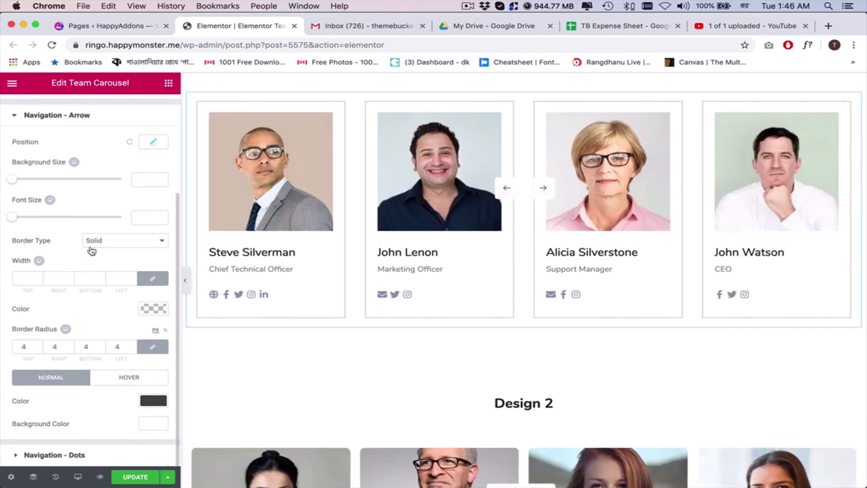
{"action": "left_click", "coordinate": [506, 188]}
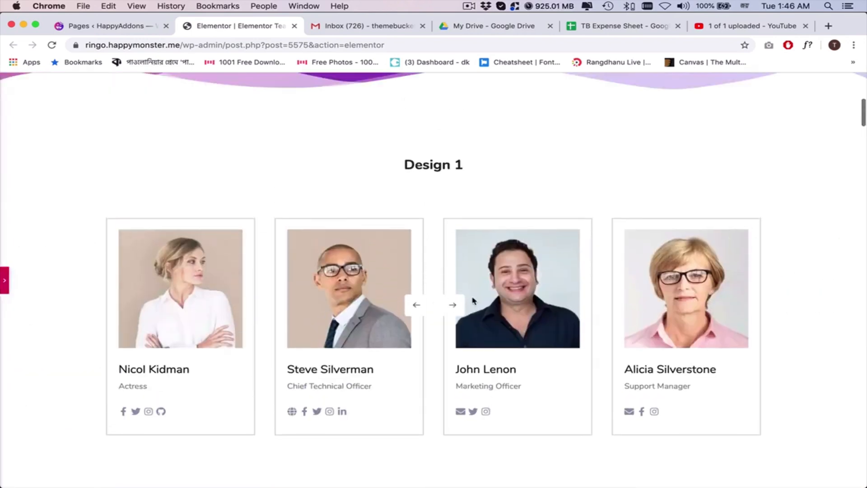
Preview the page and advance the carousel twice with its next arrow.
{"action": "left_click", "coordinate": [453, 305]}
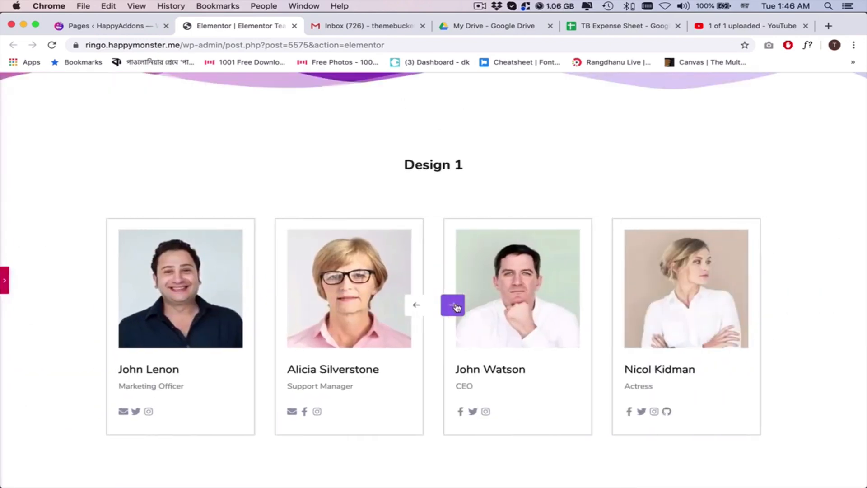
{"action": "left_click", "coordinate": [454, 306]}
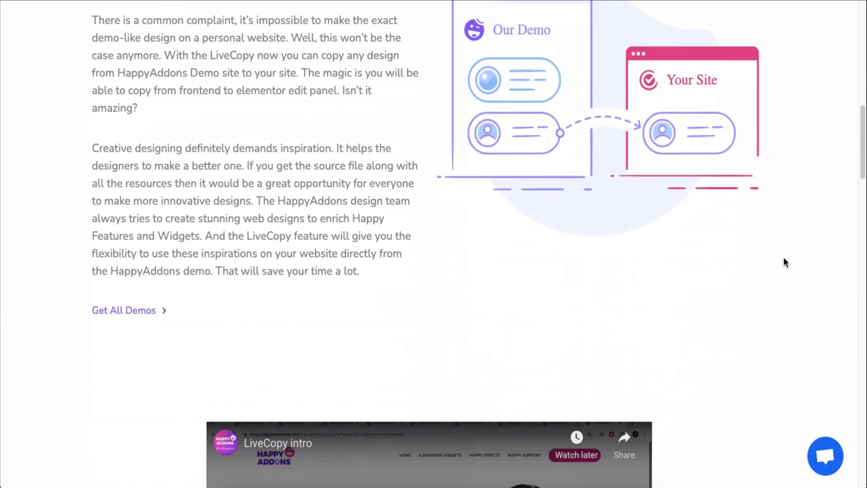
Scroll the HappyAddons Team Carousel demo to Design 5 and Live Copy it.
{"action": "scroll", "scroll_direction": "down", "scroll_amount": 3}
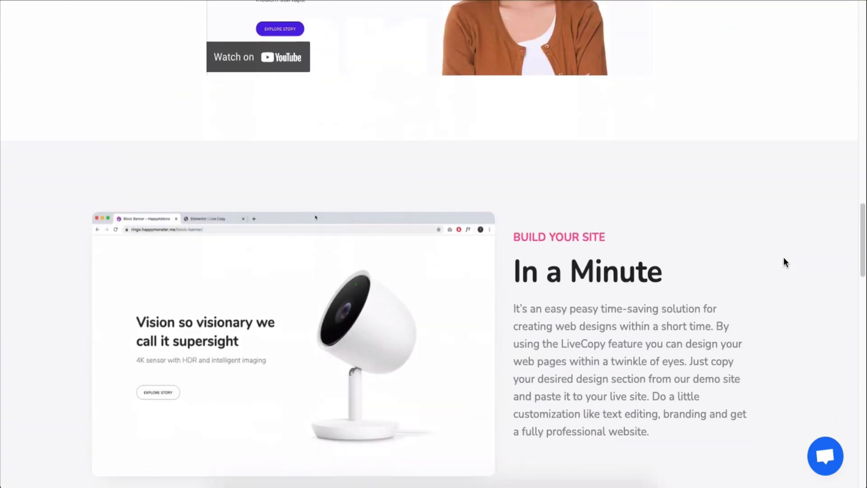
{"action": "scroll", "scroll_direction": "down", "scroll_amount": 3}
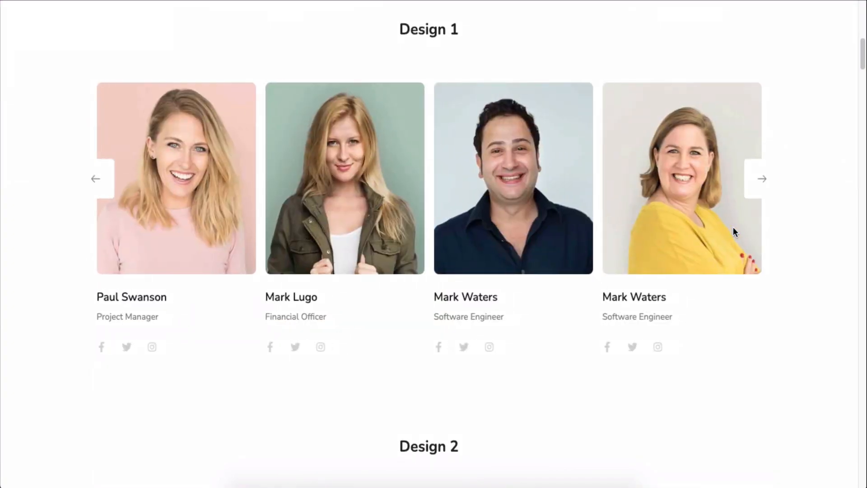
{"action": "scroll", "scroll_direction": "down", "scroll_amount": 3}
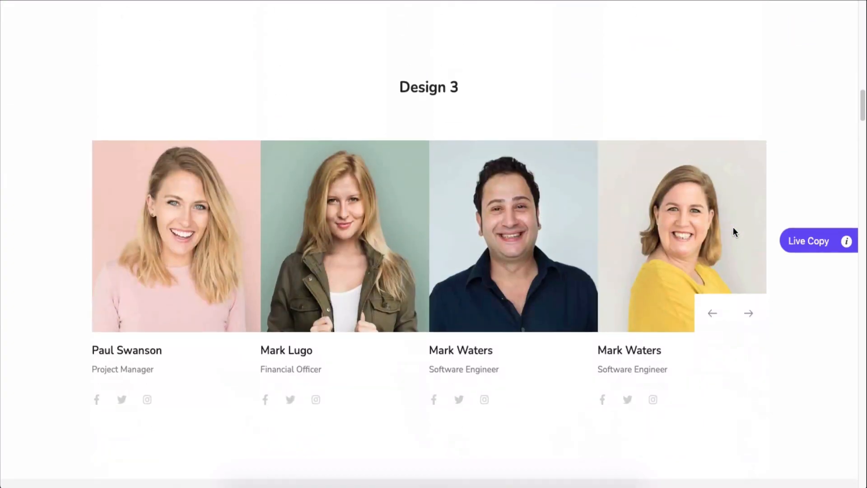
{"action": "scroll", "scroll_direction": "down", "scroll_amount": 3}
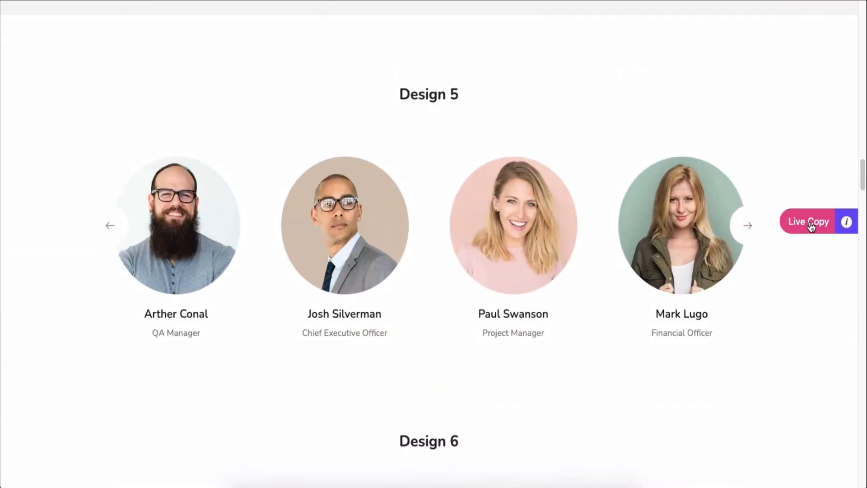
{"action": "left_click", "coordinate": [808, 222]}
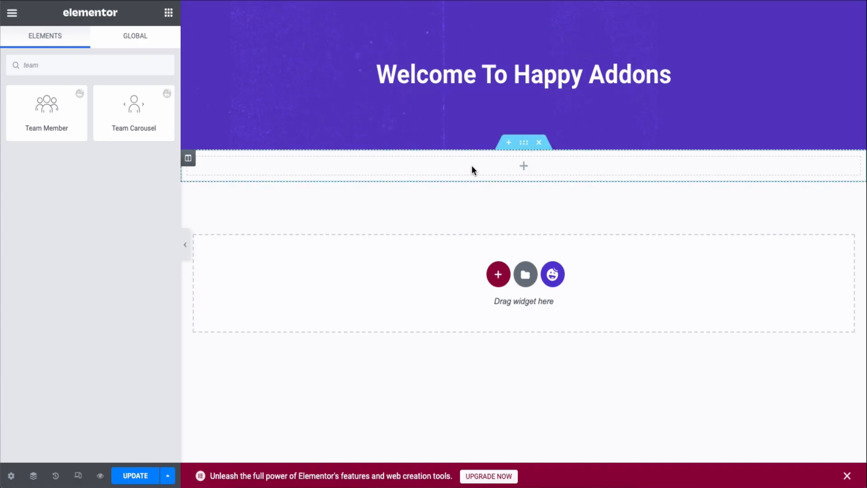
Live Paste the Design 5 carousel into the empty column below the welcome banner.
{"action": "right_click", "coordinate": [473, 166]}
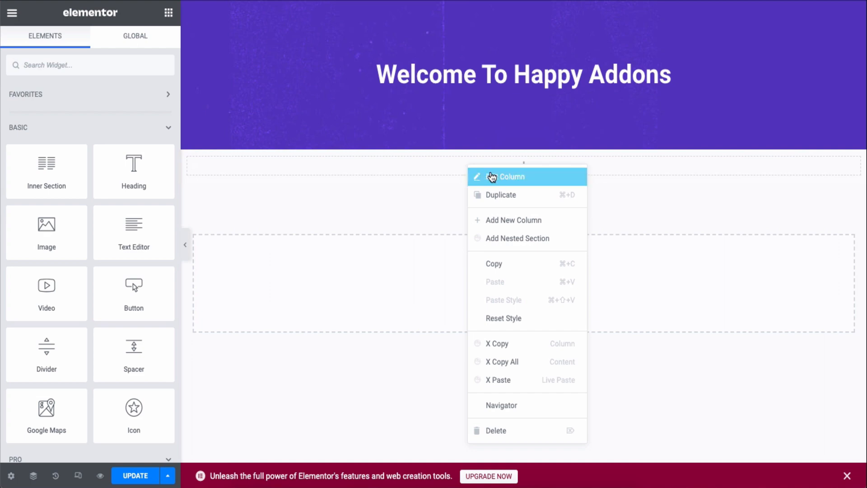
{"action": "mouse_move", "coordinate": [512, 383]}
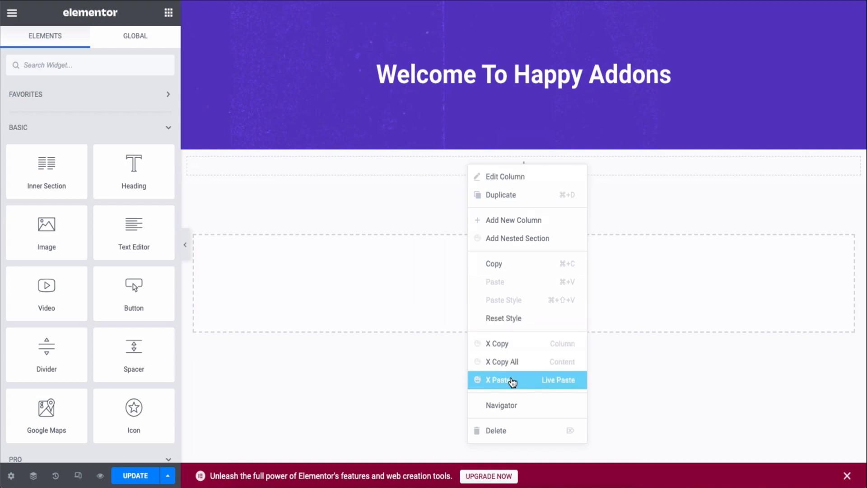
{"action": "left_click", "coordinate": [508, 380]}
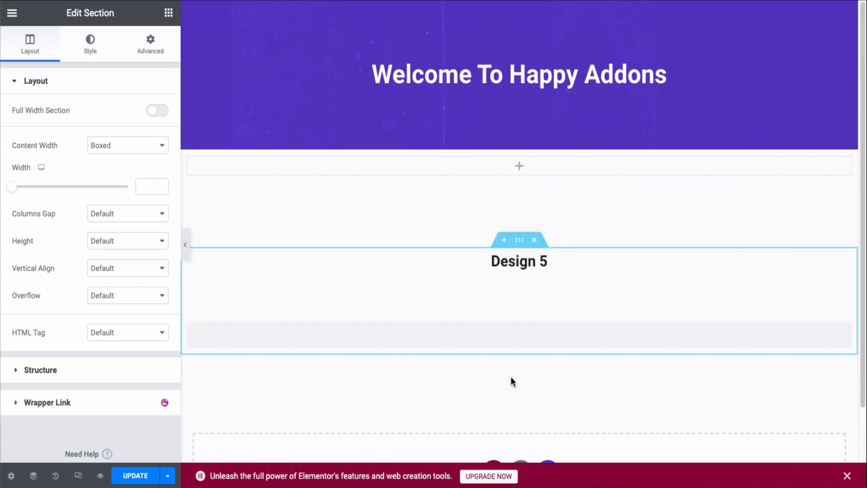
{"action": "scroll", "scroll_direction": "down", "scroll_amount": 3}
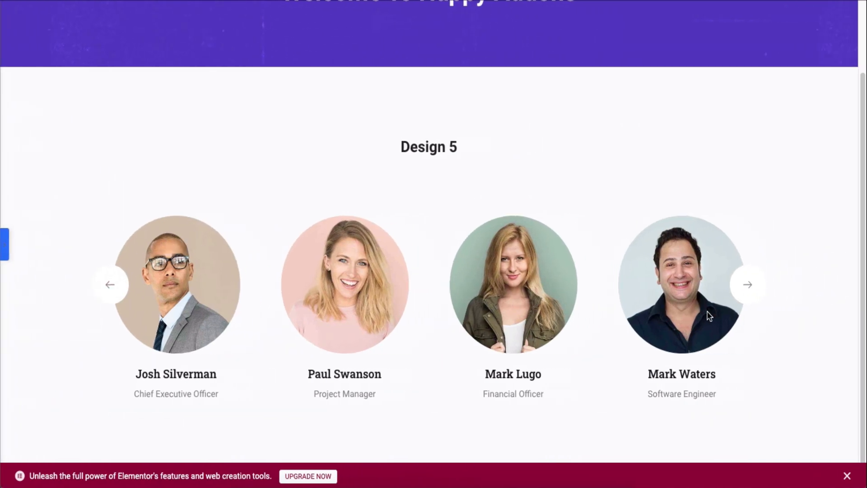
{"action": "left_click", "coordinate": [747, 284]}
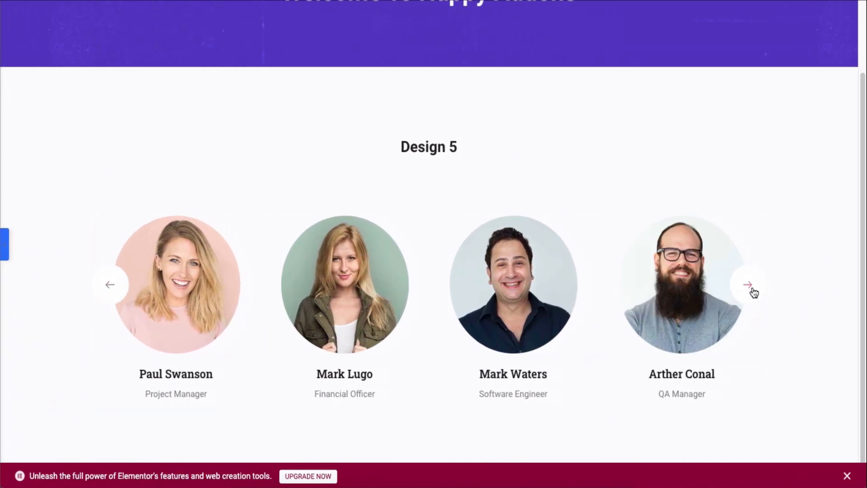
{"action": "left_click", "coordinate": [749, 284]}
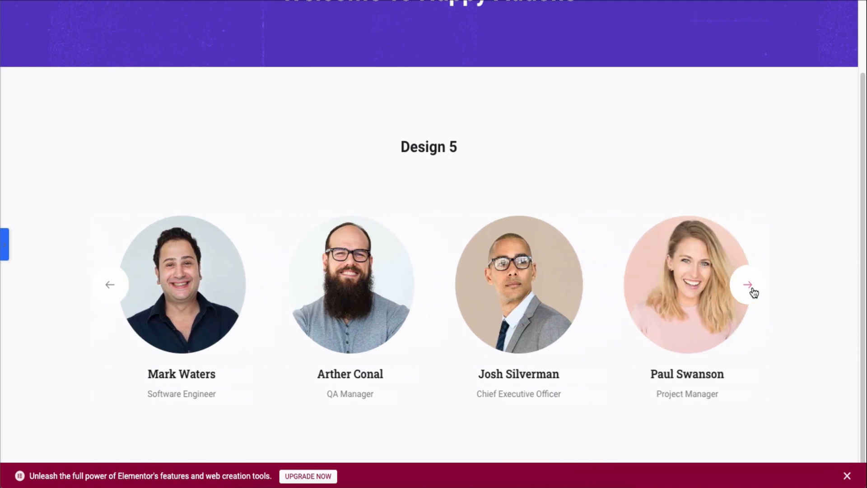
{"action": "scroll", "scroll_direction": "up", "scroll_amount": 3}
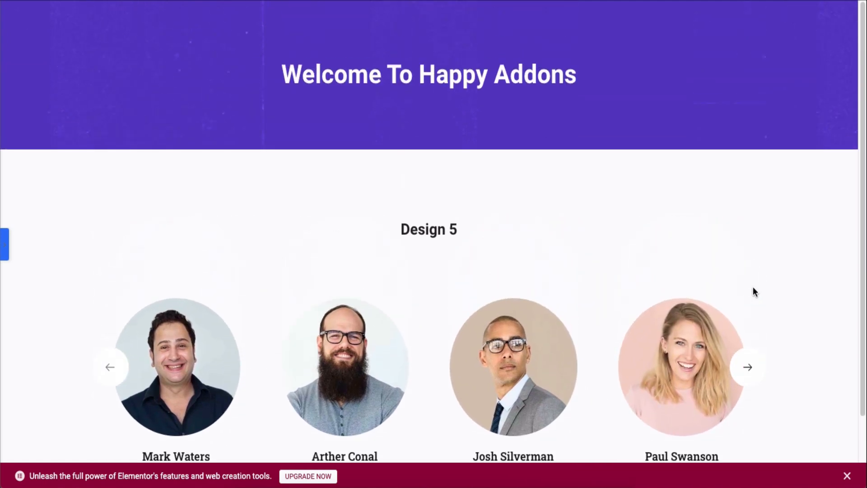